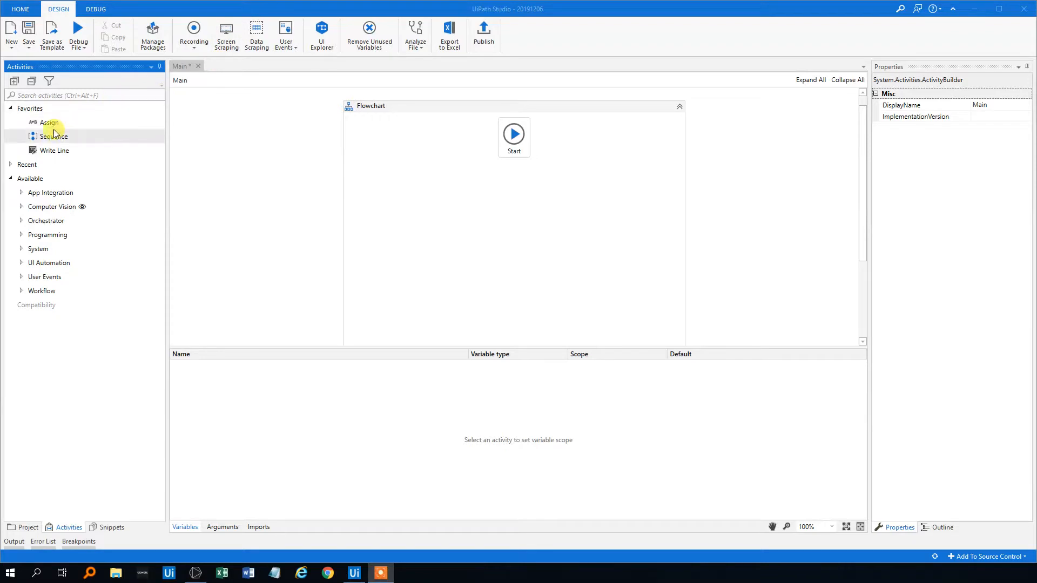
Drop a new sequence named SwitchString into the flowchart and set it as the start node
drag(53, 136, 416, 190)
text(SwitchString)
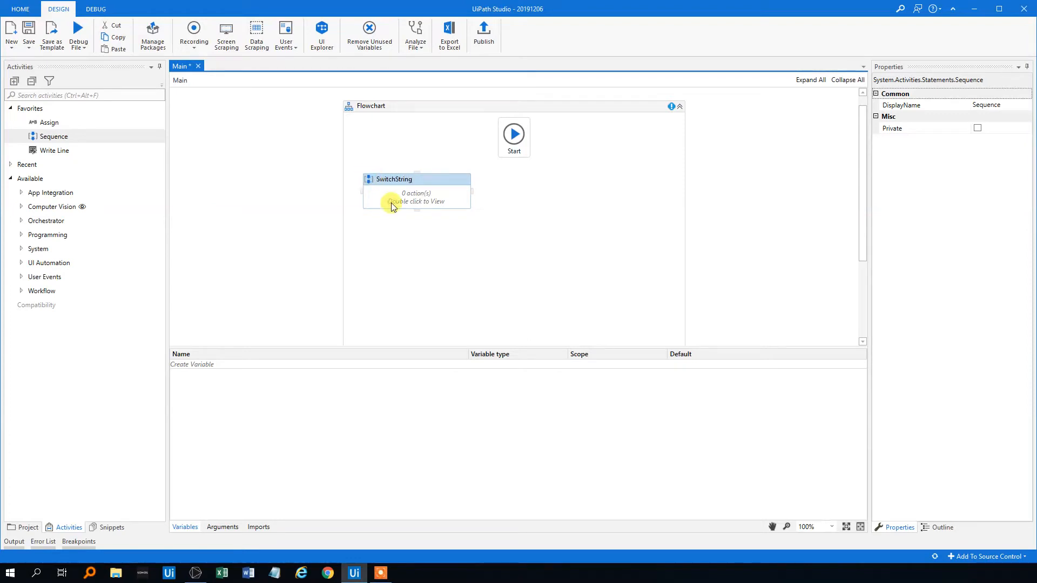
right_click(392, 182)
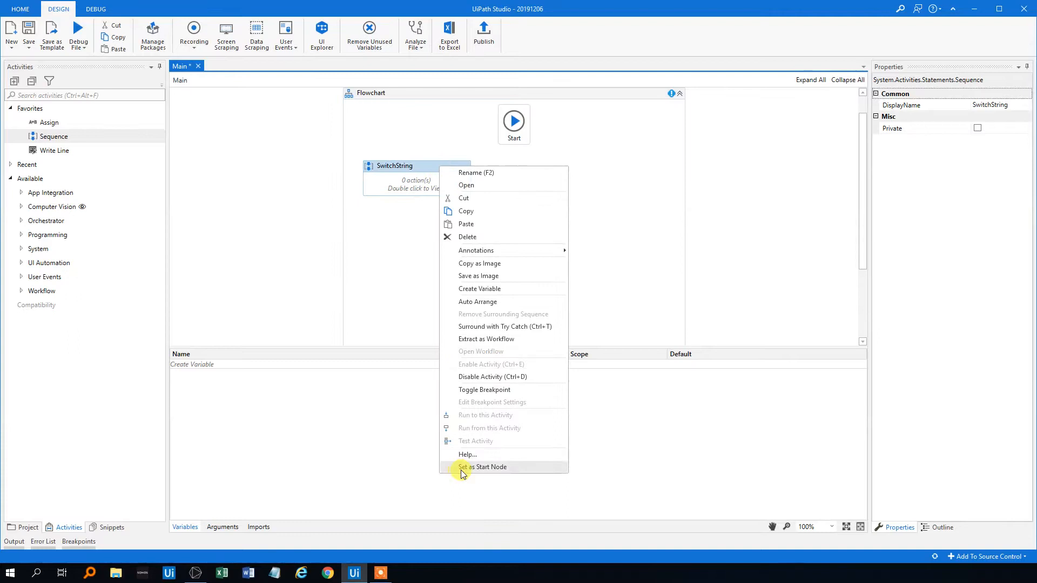
click(466, 185)
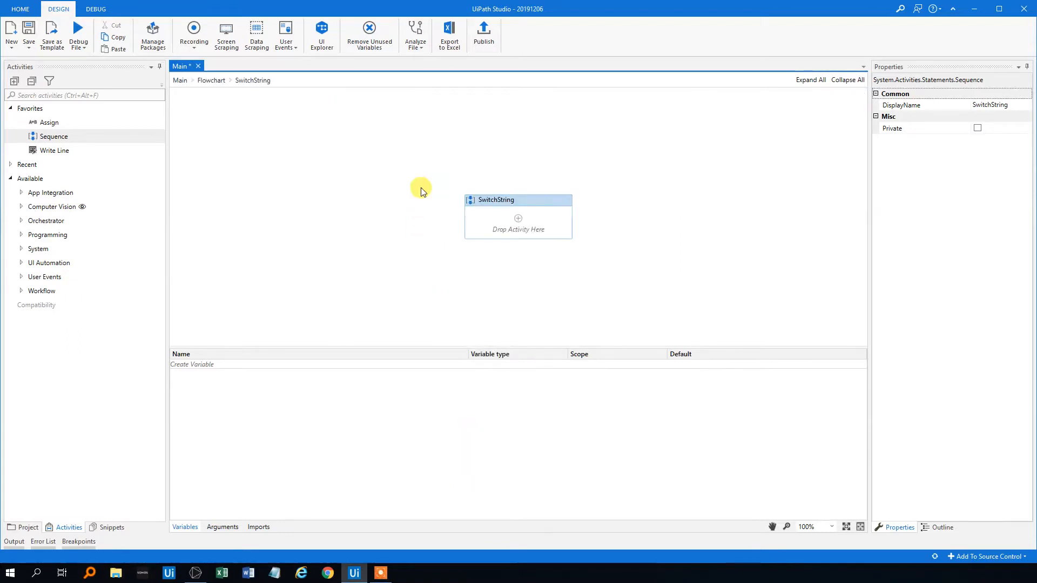
mouse_move(577, 257)
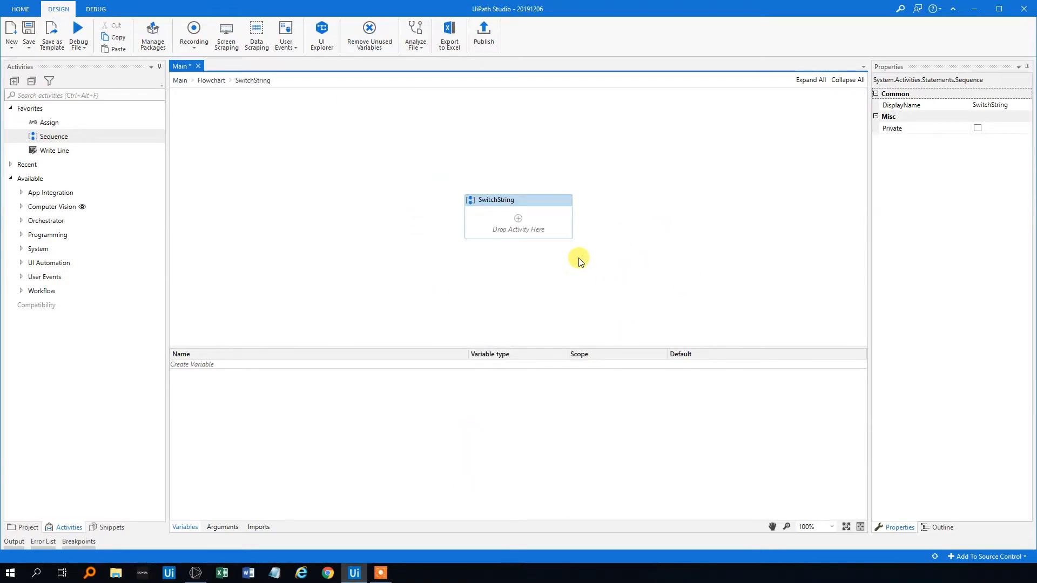
mouse_move(128, 116)
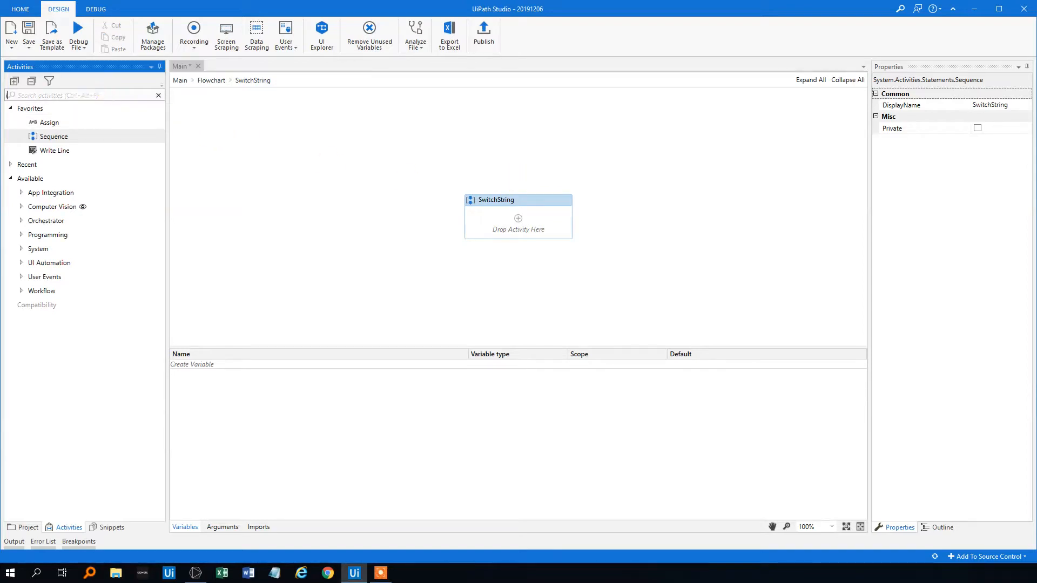
Add an Input Dialog titled "Whats the capital" with the label "Put in a country"
text(inout)
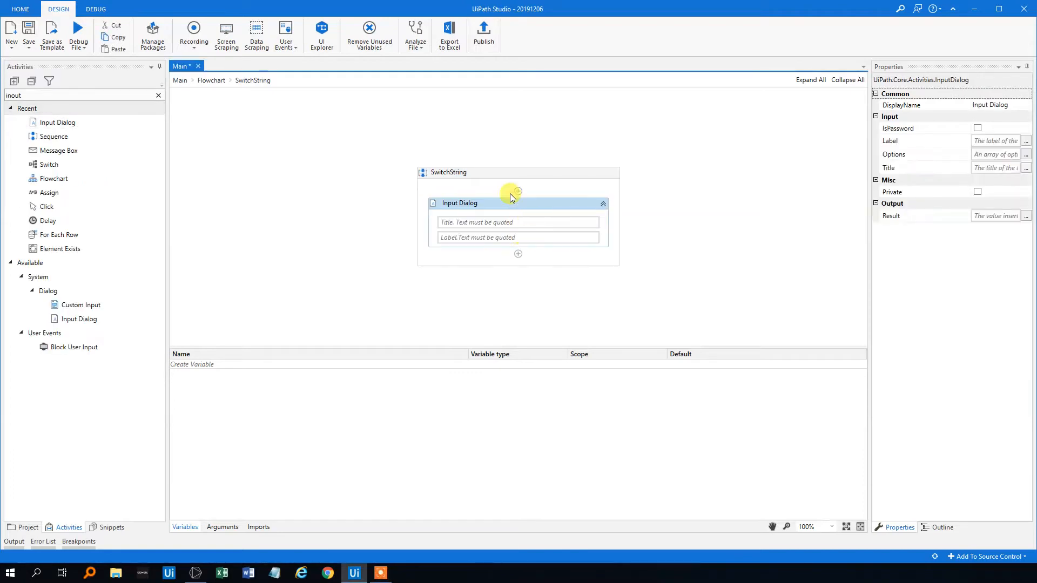
mouse_move(570, 210)
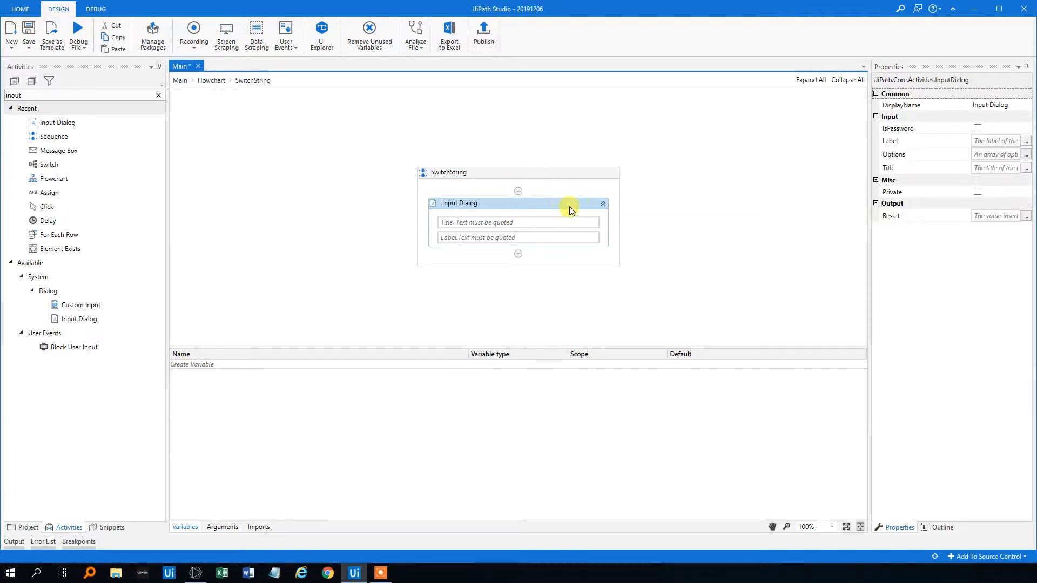
mouse_move(520, 217)
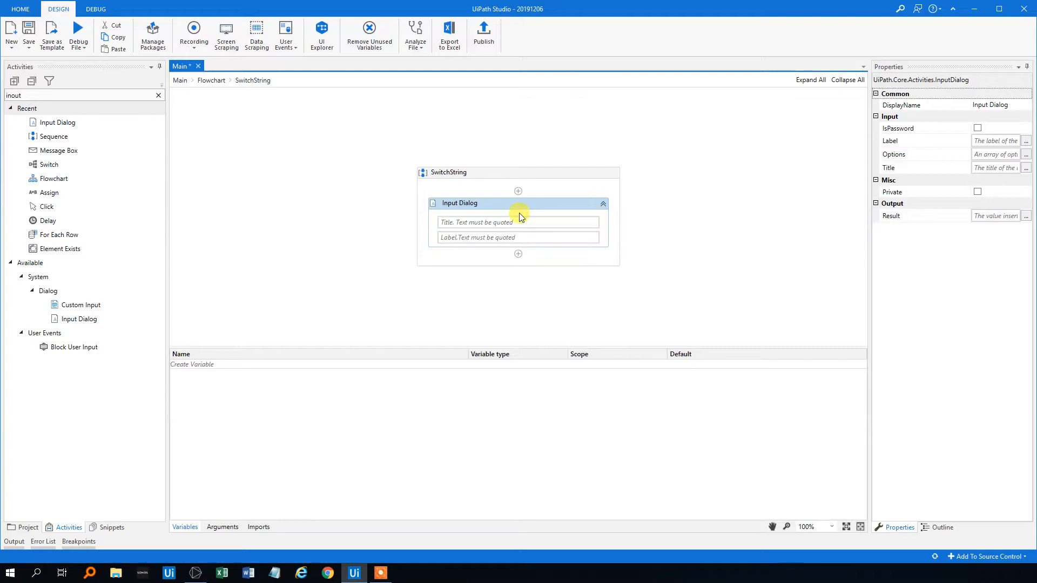
click(518, 221)
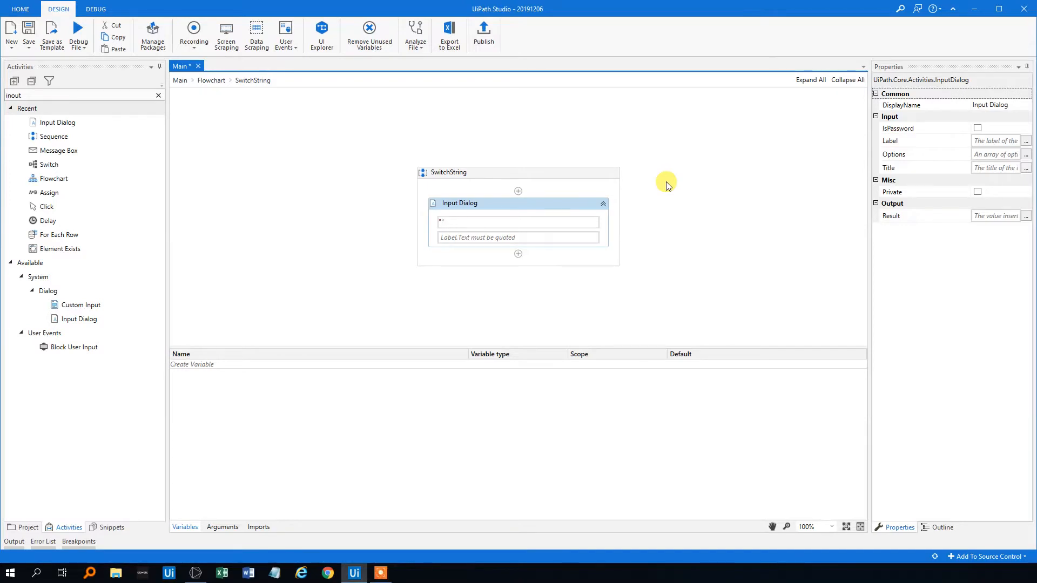
text("Whats the capital)
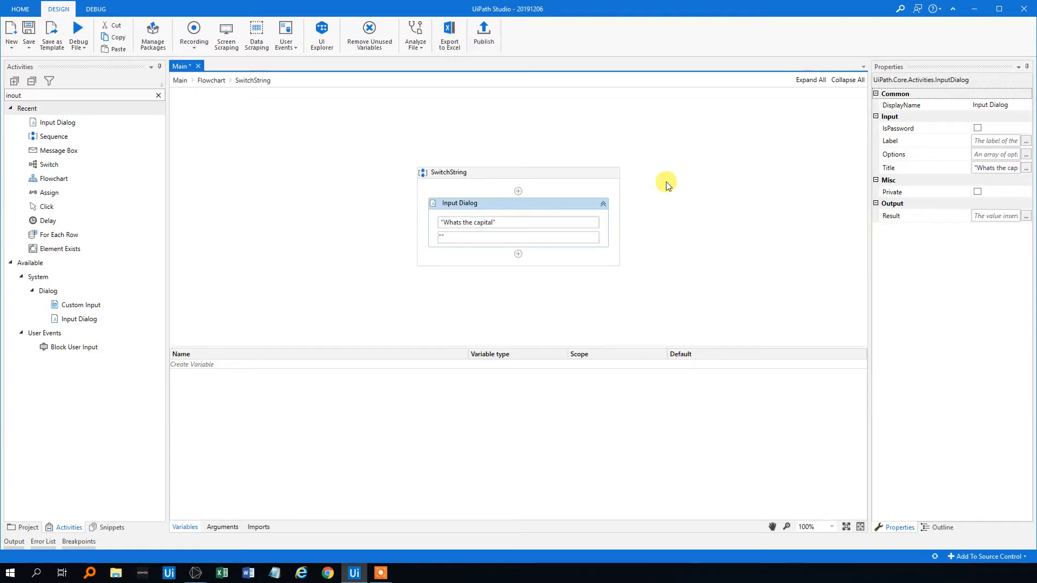
text(Put in)
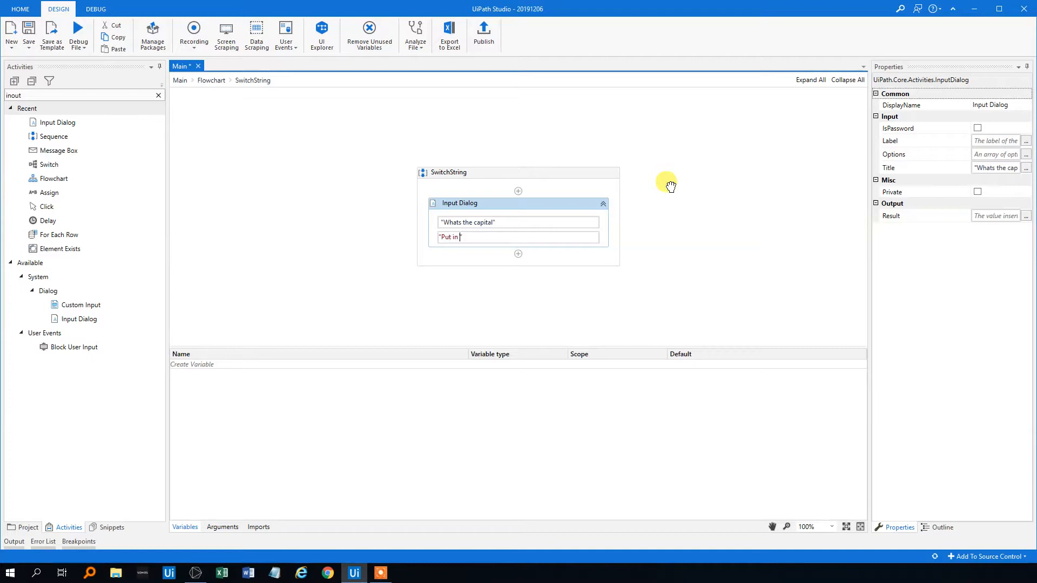
text(a country)
text(strCountry)
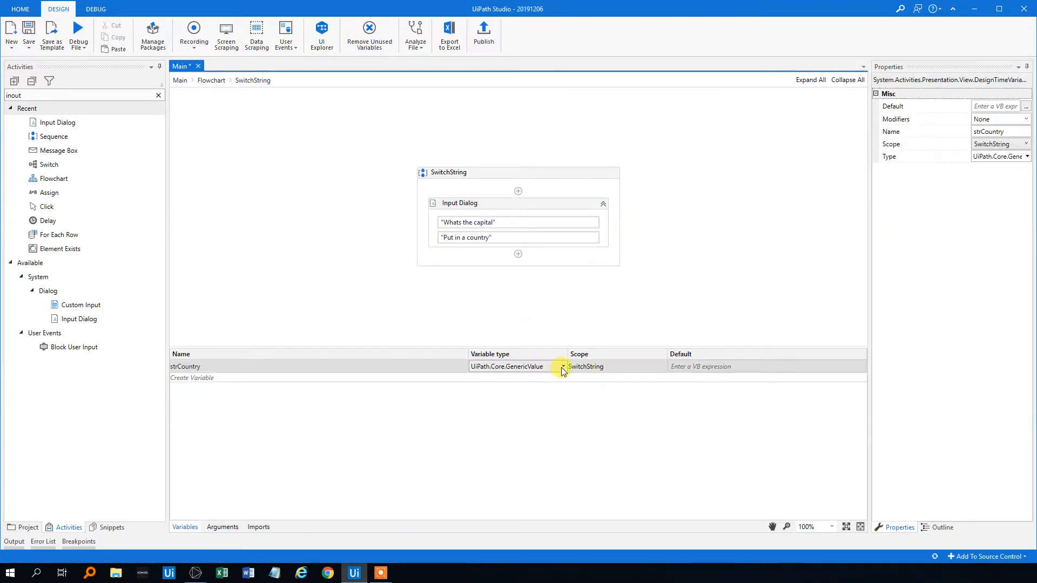
Set the strCountry variable type to String and save the workflow
click(561, 366)
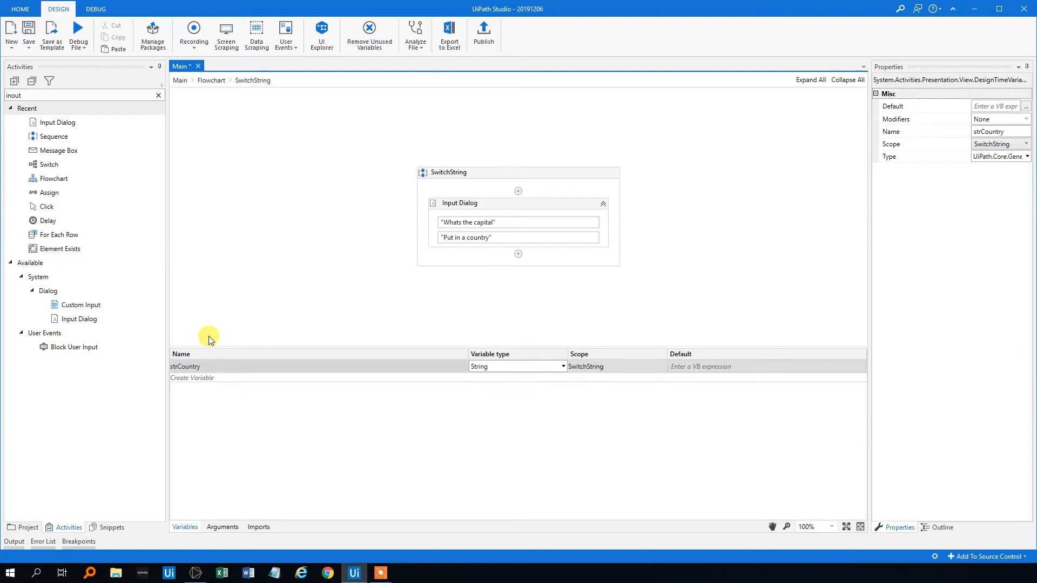
click(448, 172)
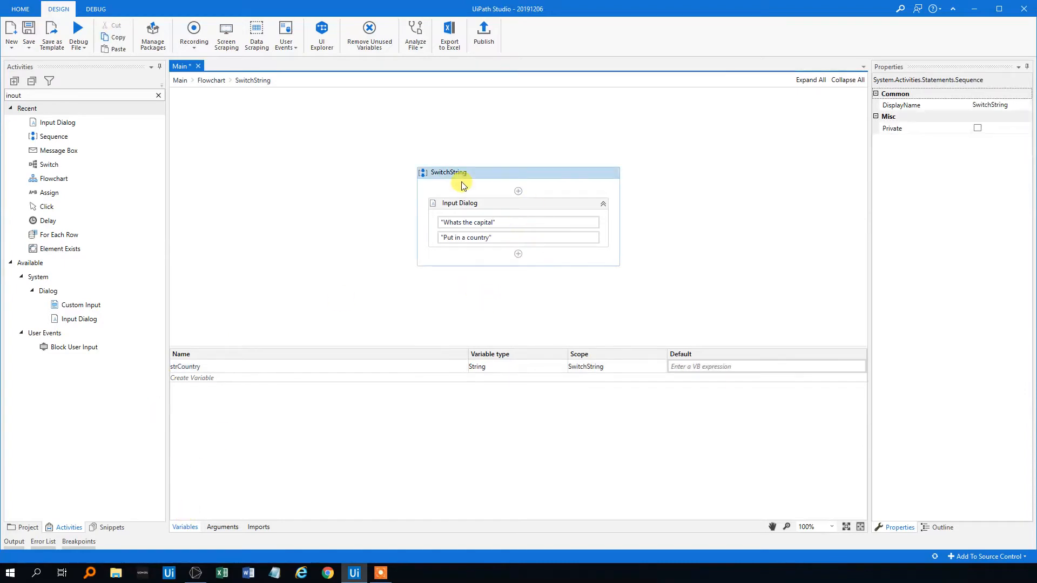
mouse_move(27, 33)
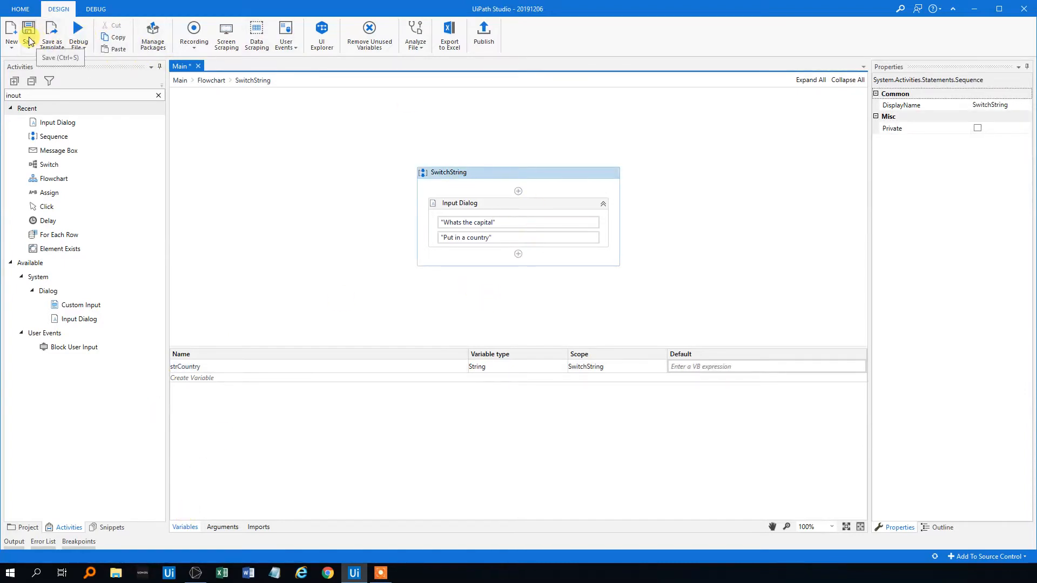
click(78, 35)
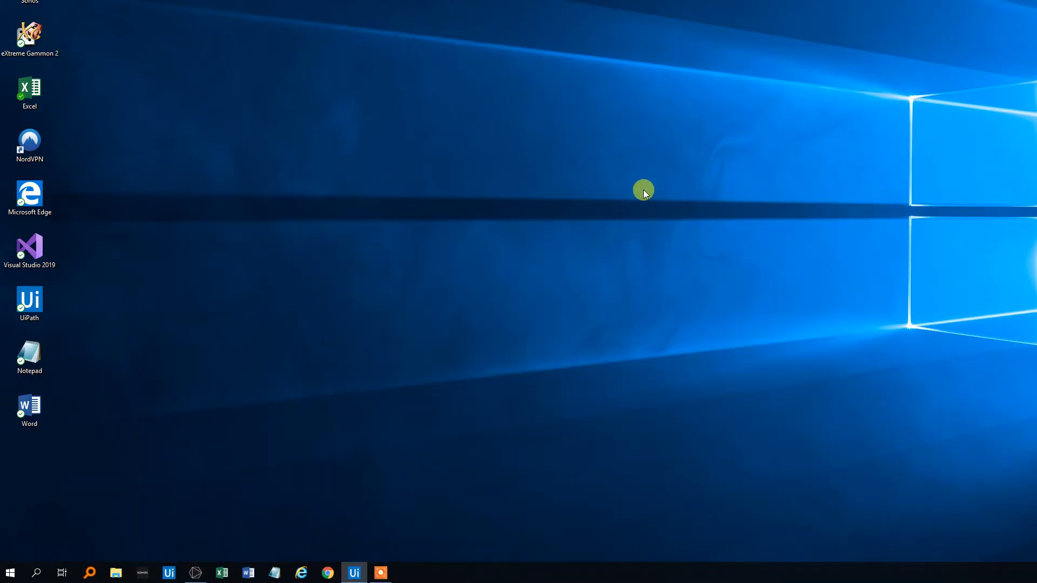
mouse_move(521, 218)
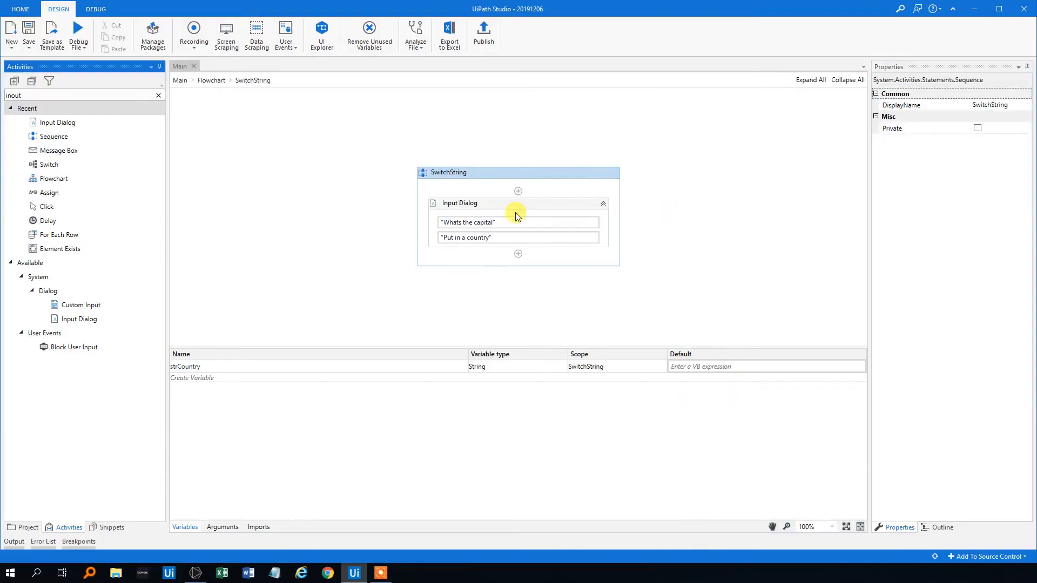
mouse_move(584, 169)
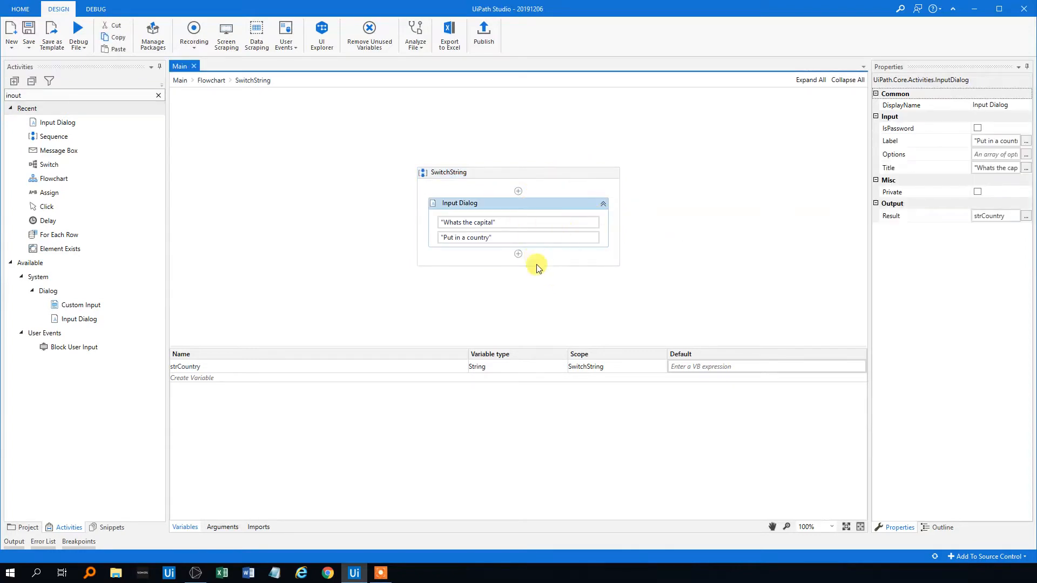
mouse_move(512, 270)
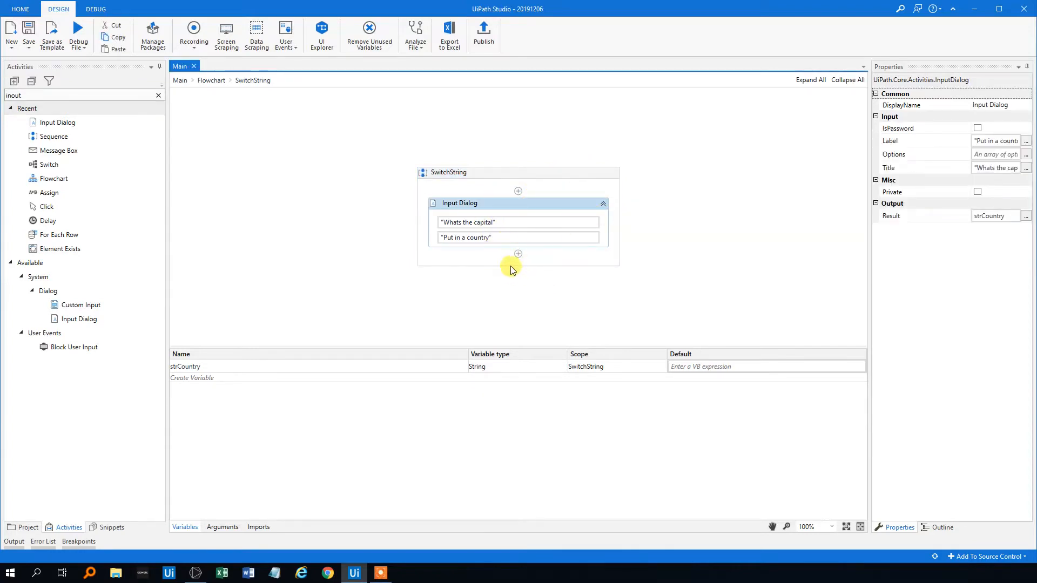
Add a Switch activity below the Input Dialog
click(158, 94)
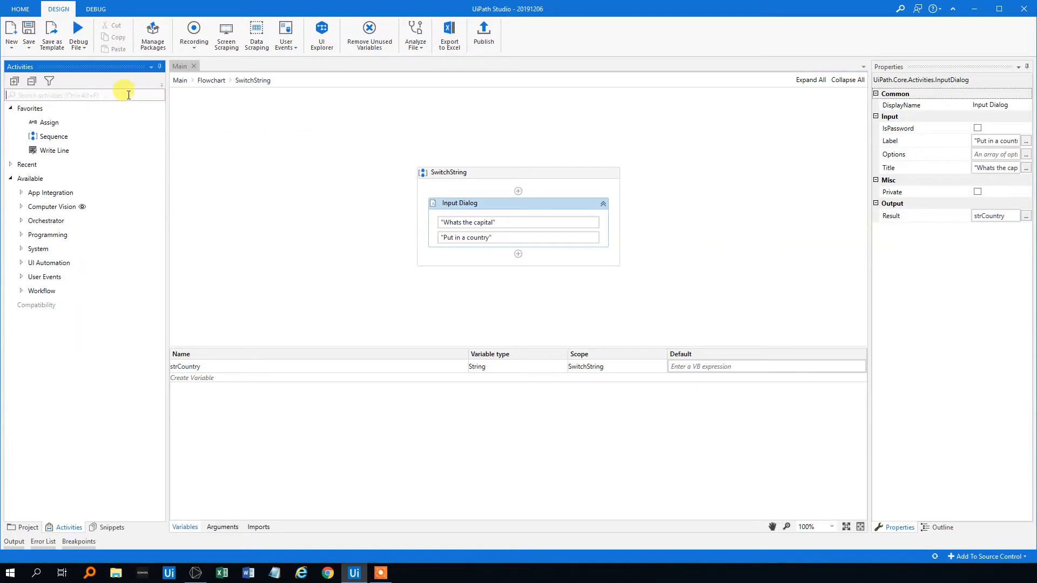
text(swtich)
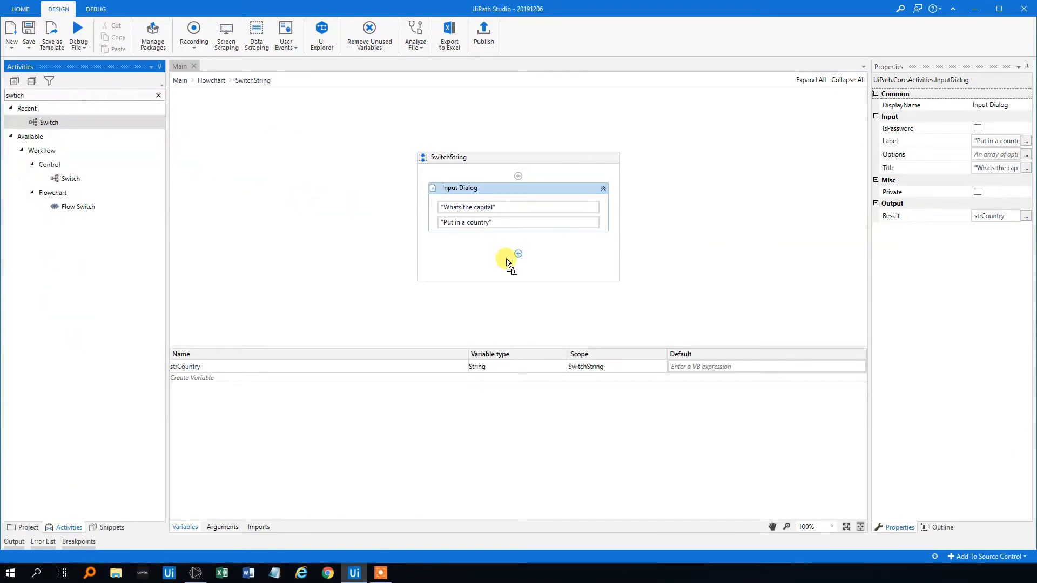
click(518, 254)
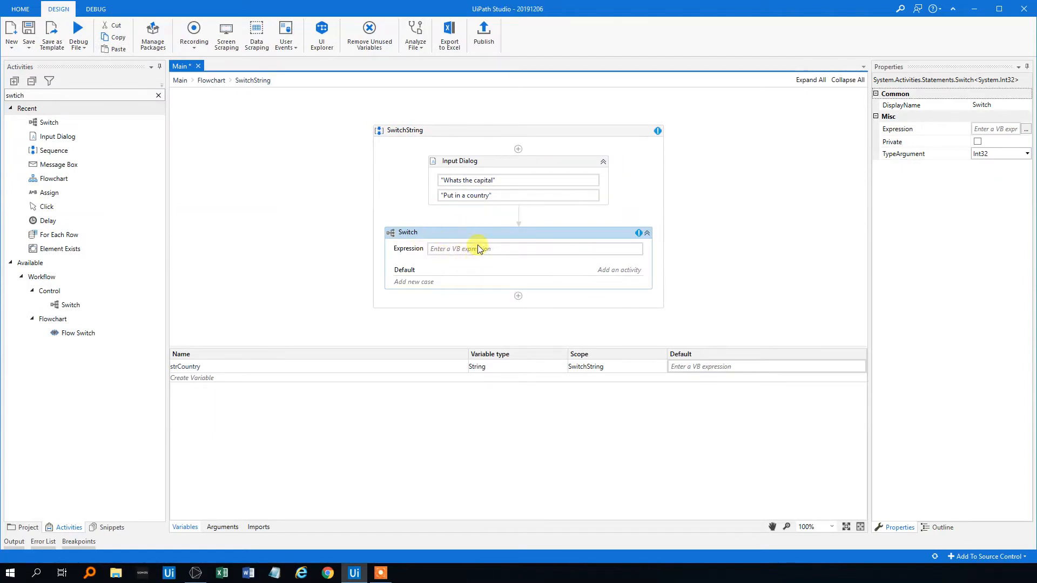
mouse_move(430, 274)
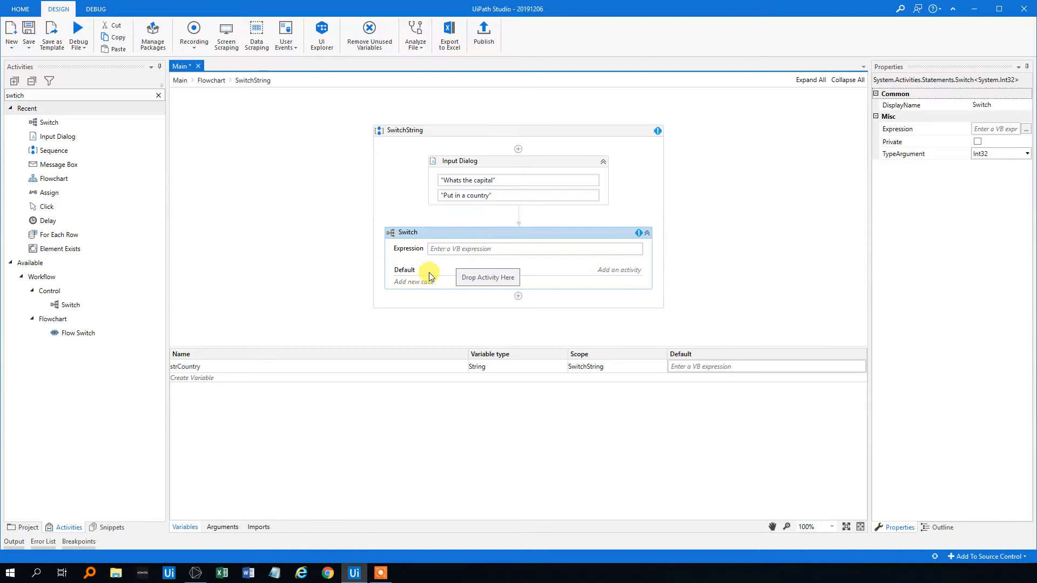
Set the Switch expression to strCountry and its TypeArgument to String
click(533, 248)
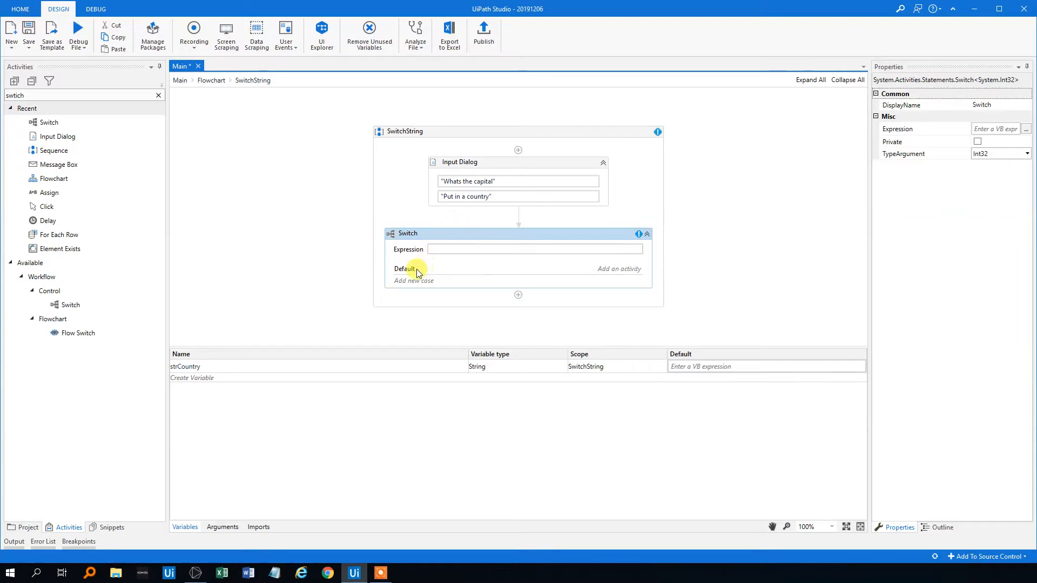
mouse_move(481, 205)
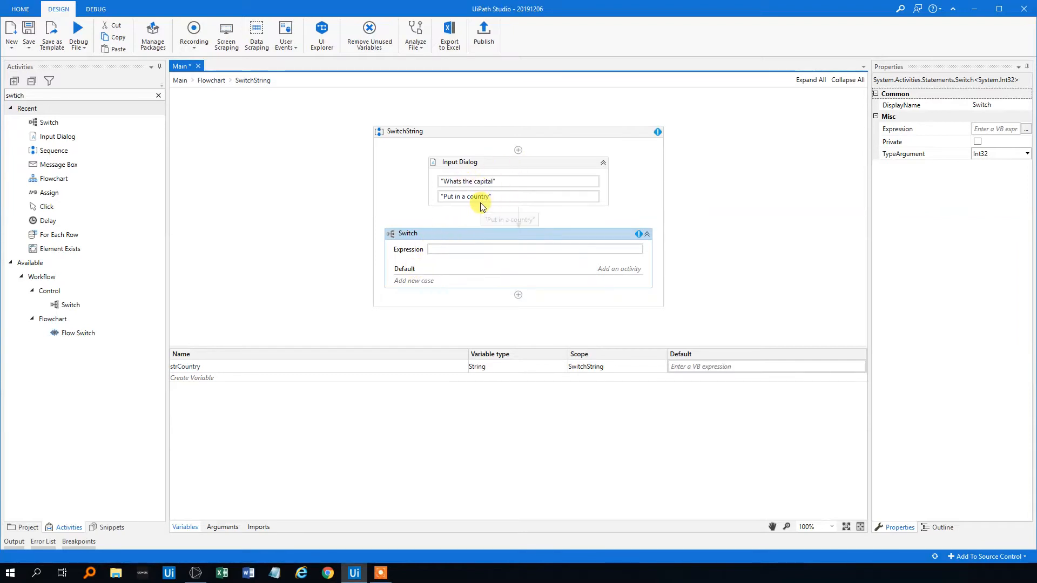
mouse_move(470, 236)
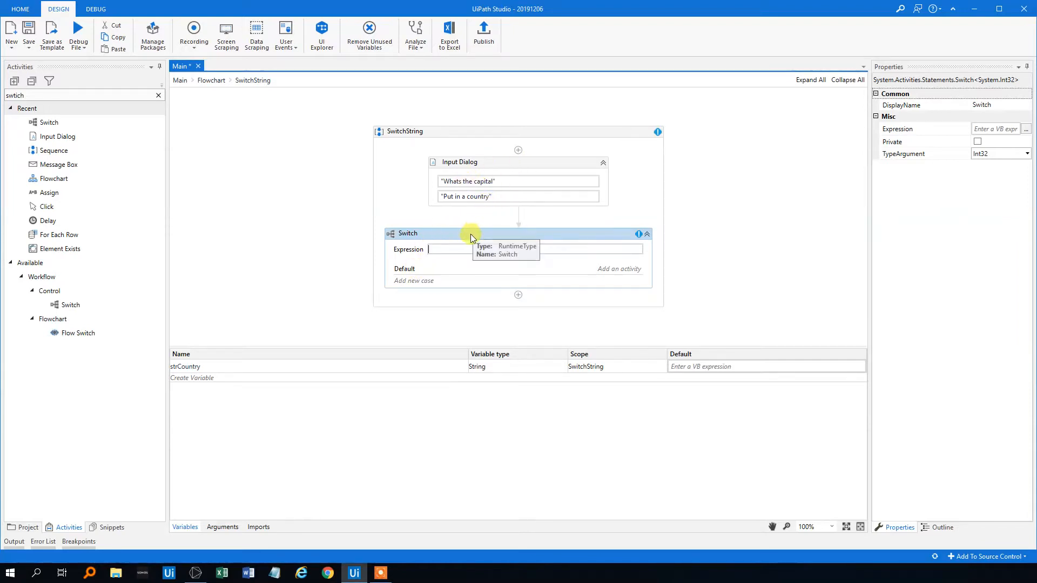
mouse_move(489, 230)
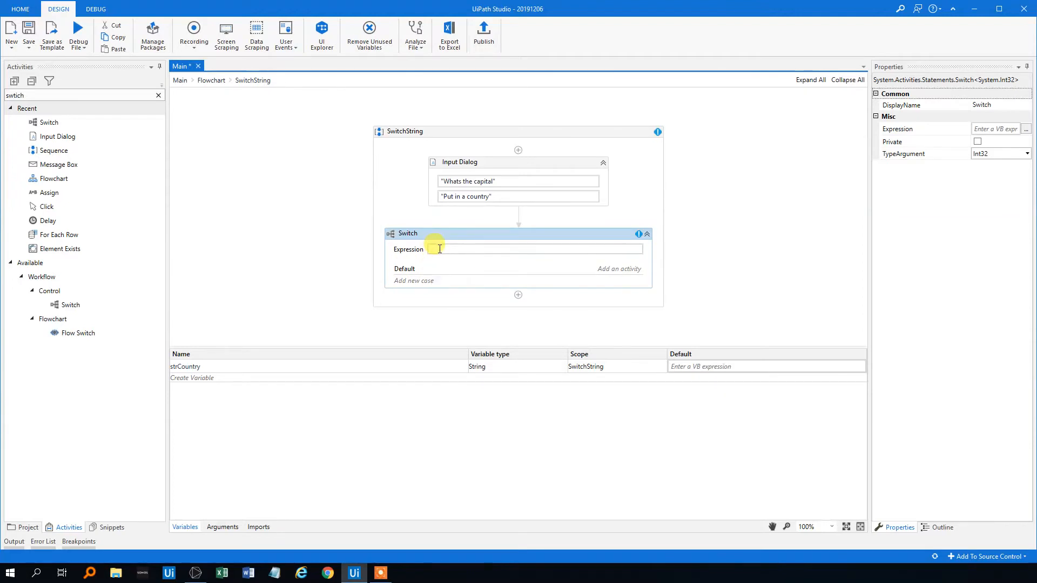
mouse_move(456, 244)
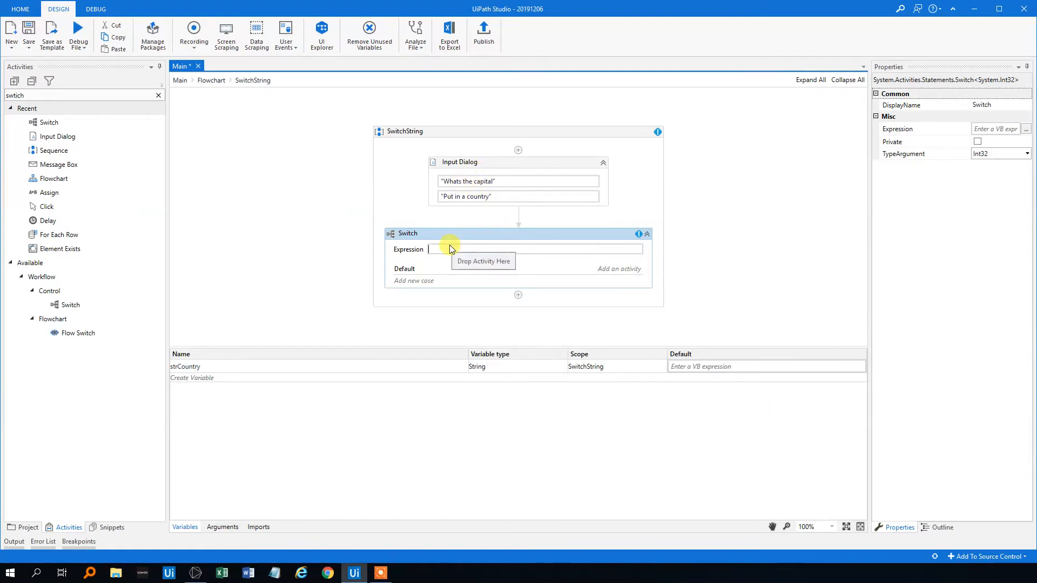
text(strCountry)
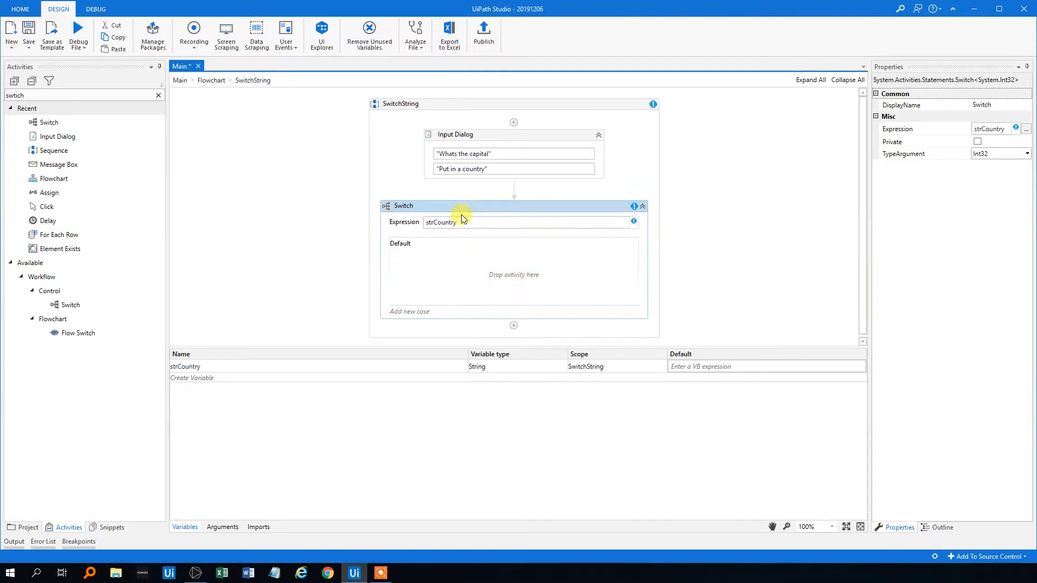
mouse_move(529, 215)
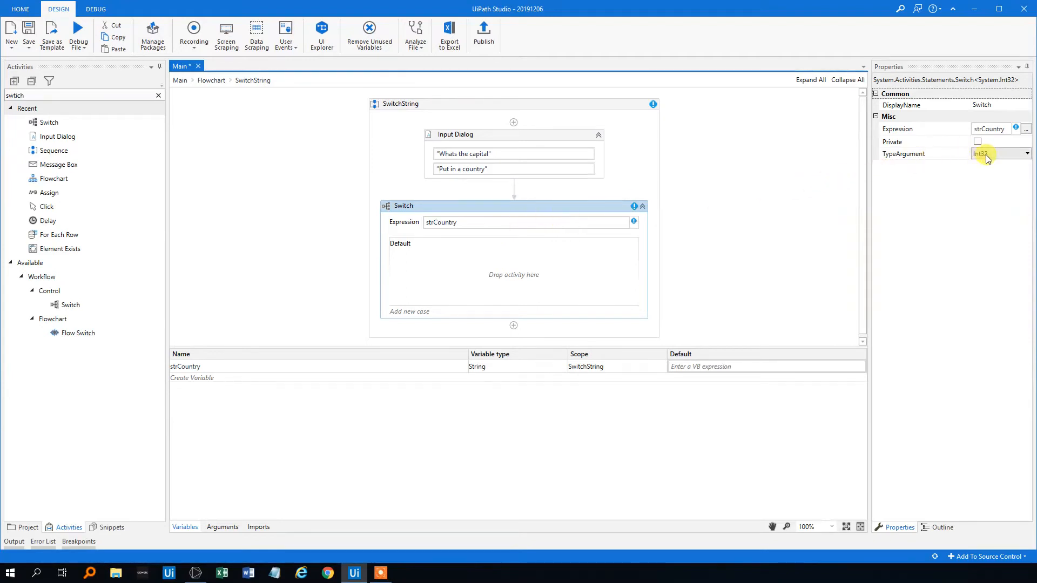
click(999, 153)
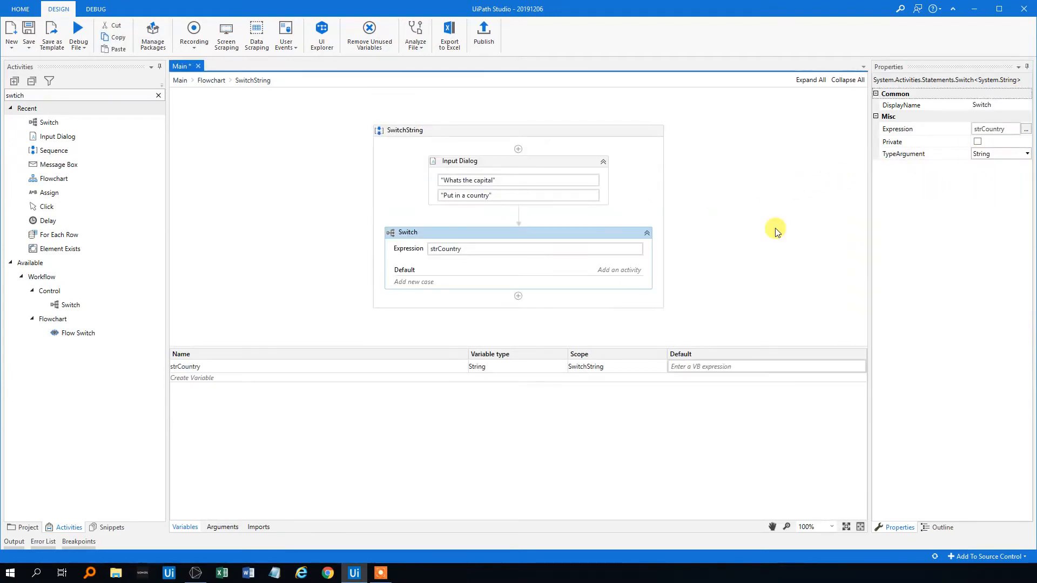
mouse_move(416, 286)
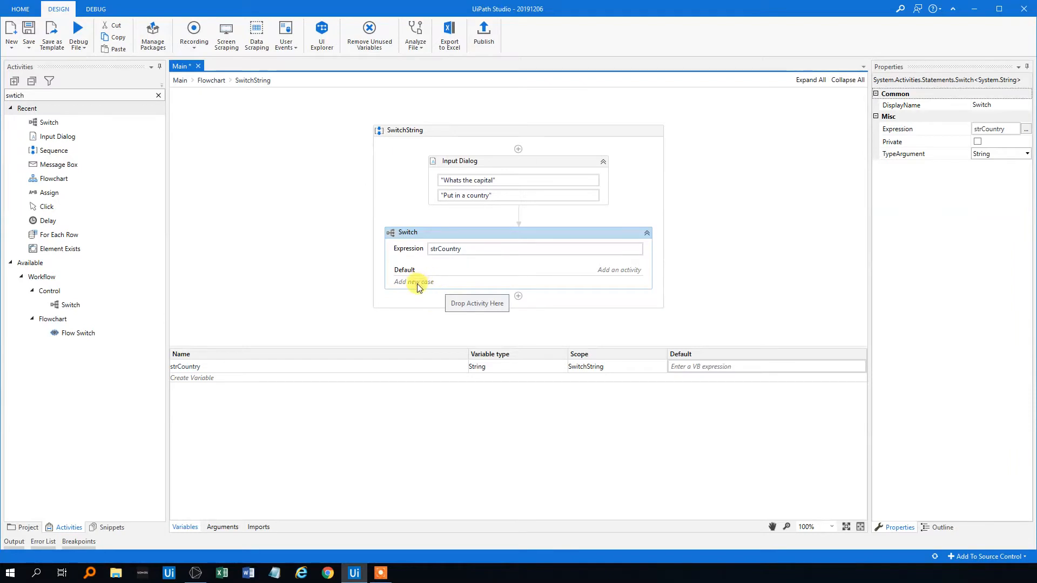
mouse_move(409, 269)
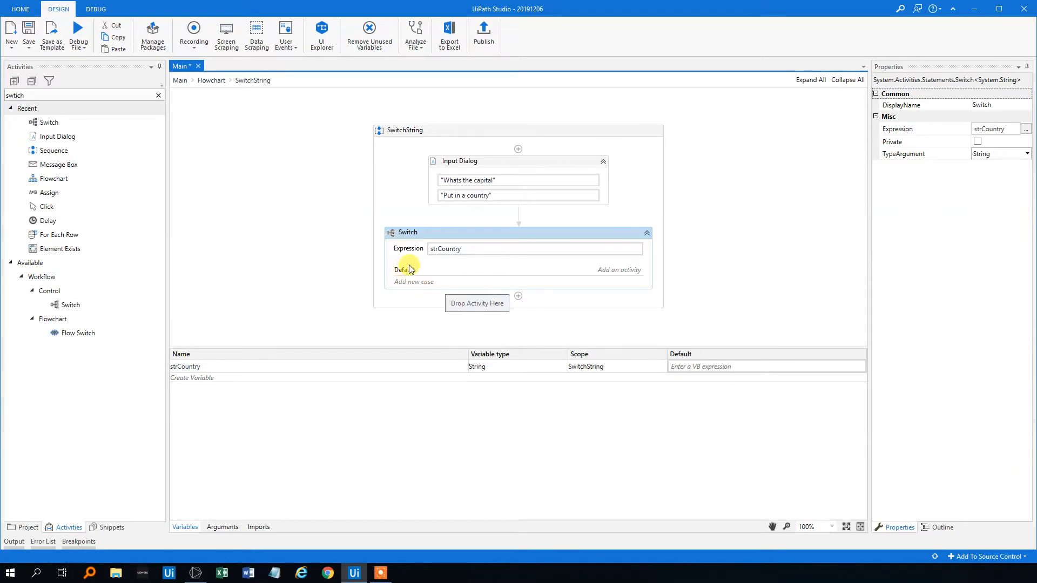
mouse_move(423, 286)
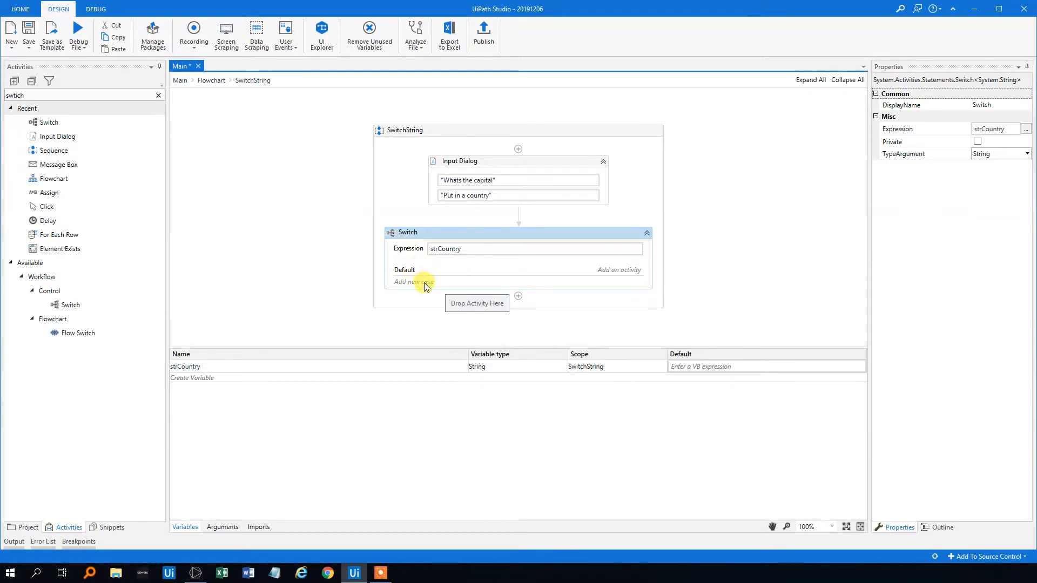
Add a new Switch case with the value England
click(411, 281)
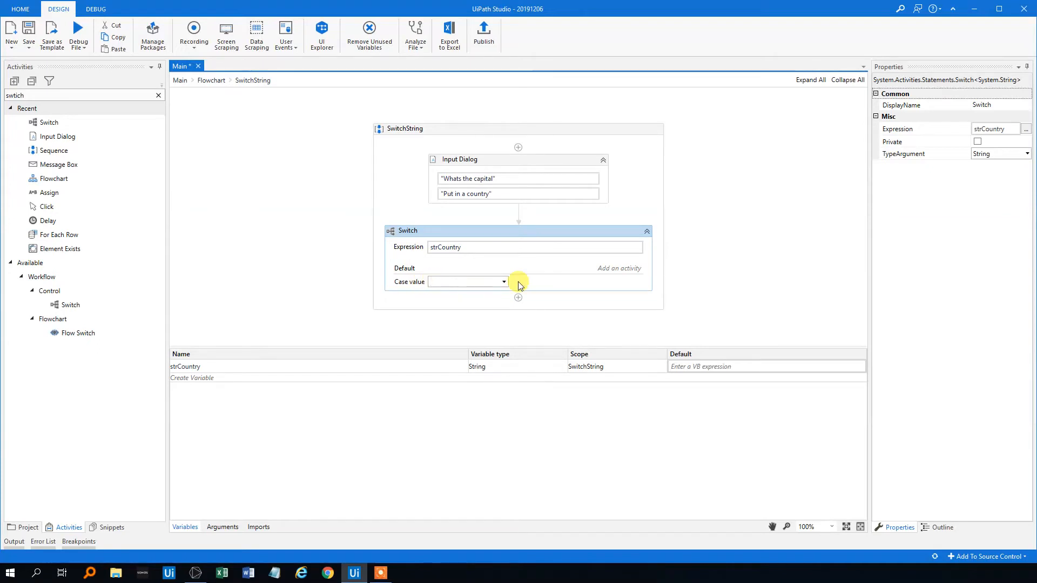
text(England)
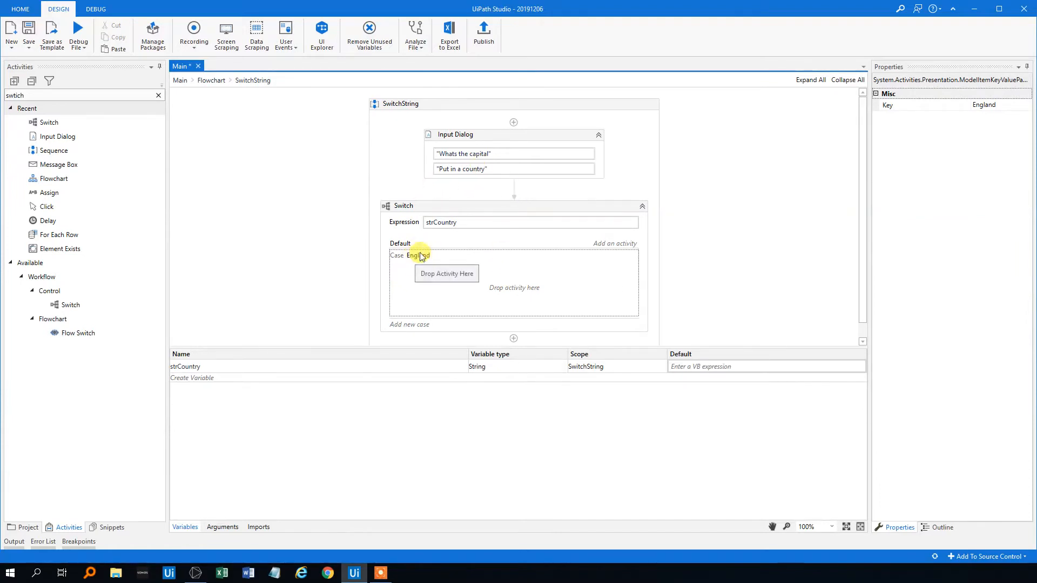
mouse_move(475, 169)
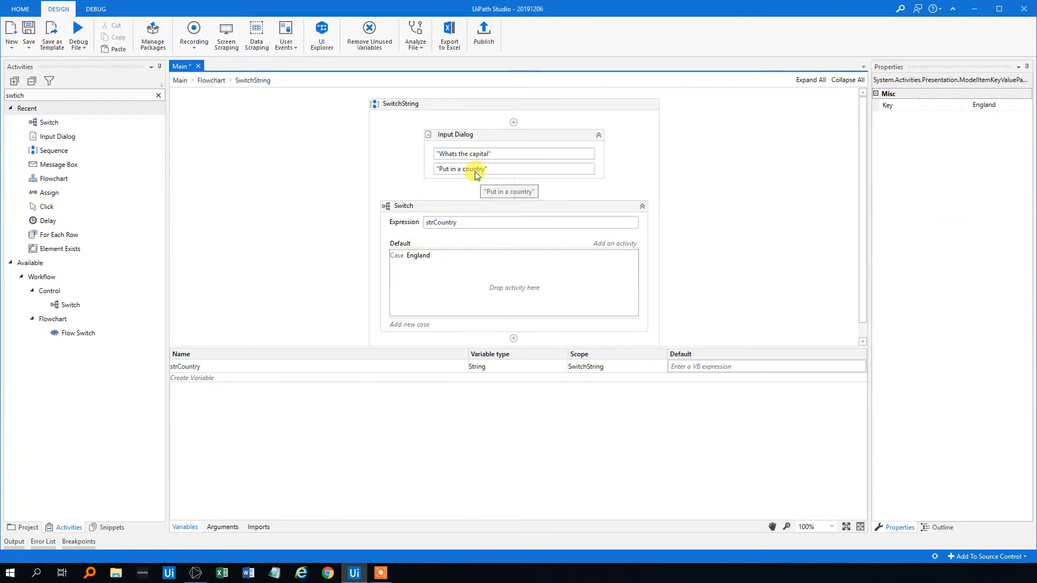
mouse_move(422, 253)
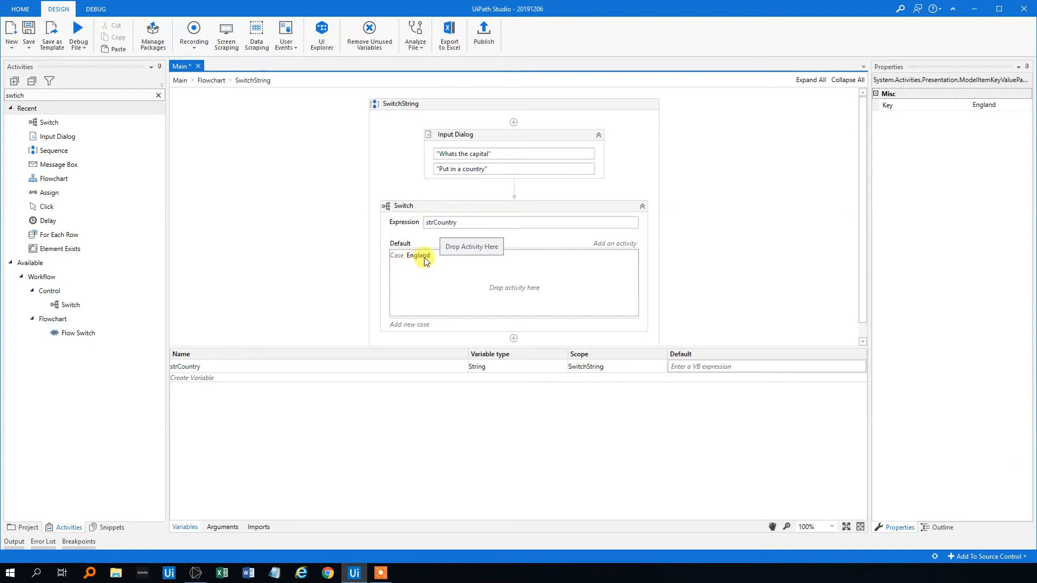
mouse_move(157, 97)
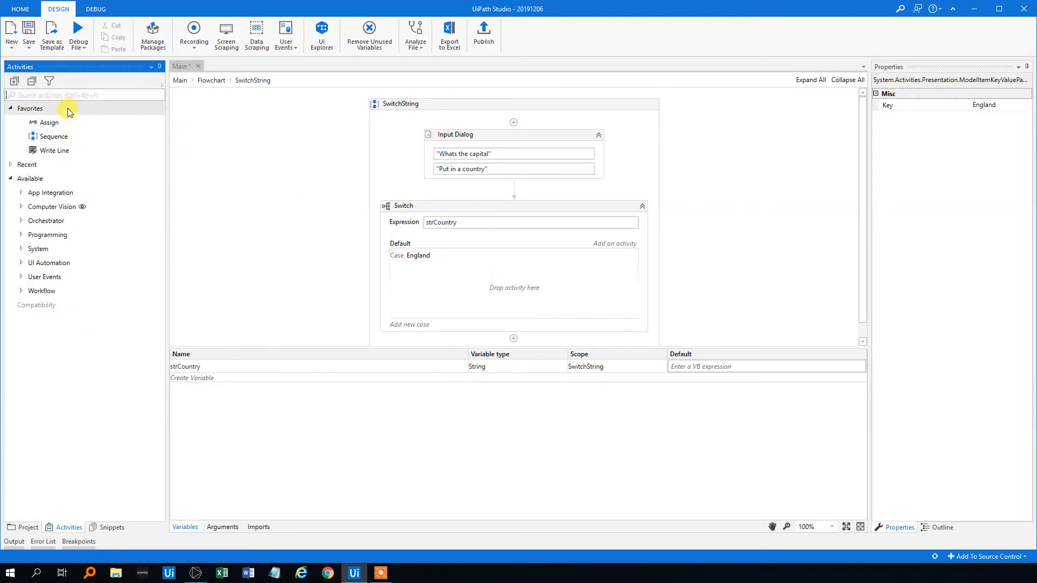
Put a Message Box in the England case: "The capital in " + strCountry + " is London"
text(message)
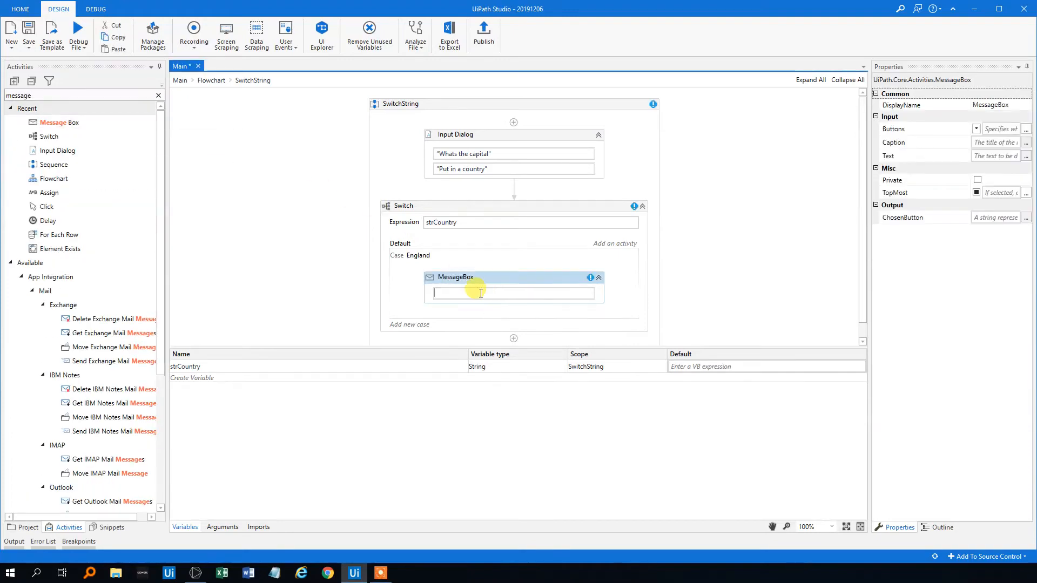
text("The)
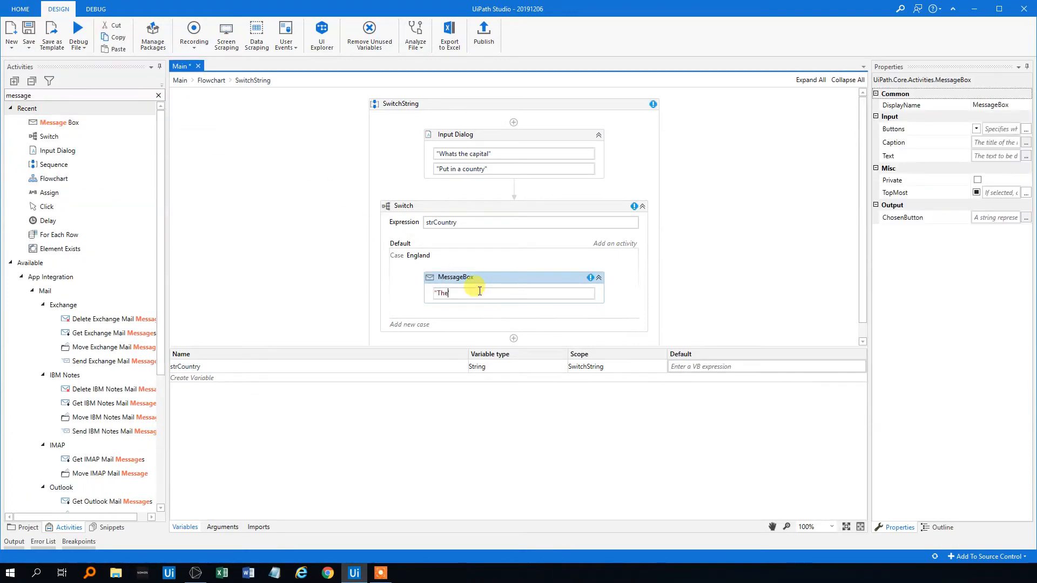
text(capital in " + strCountry +)
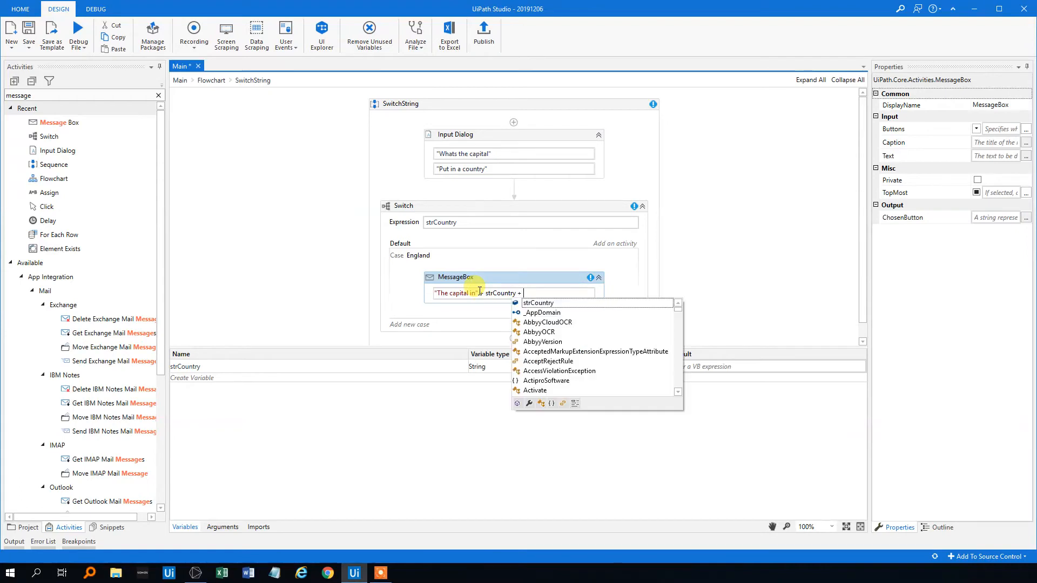
text(")
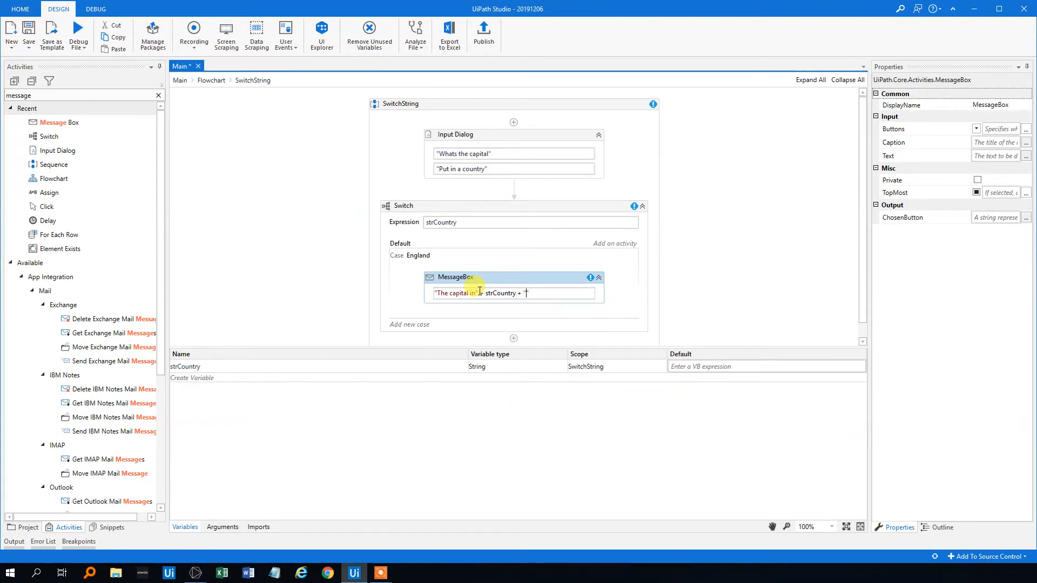
mouse_move(555, 313)
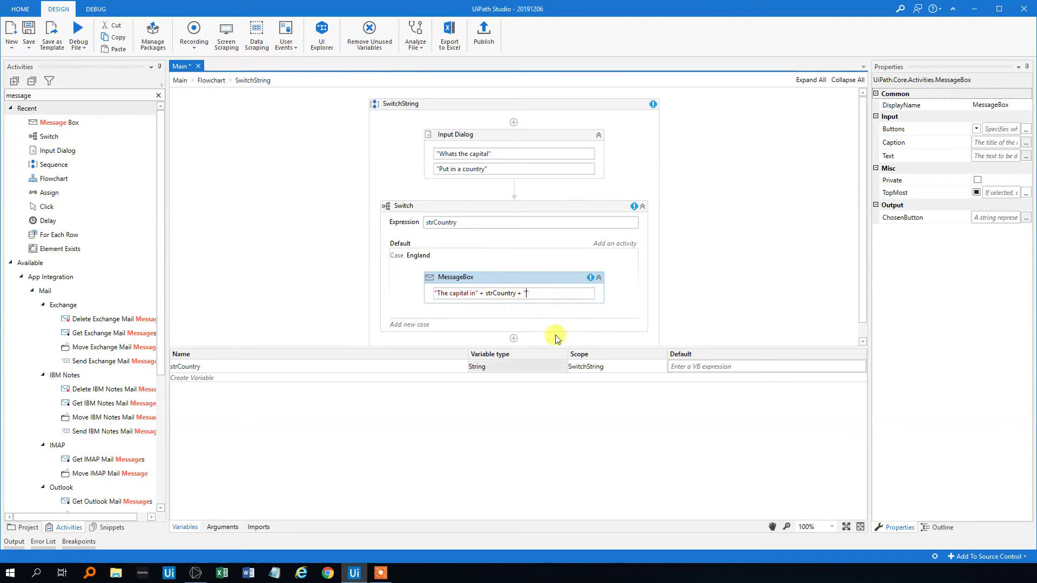
mouse_move(648, 296)
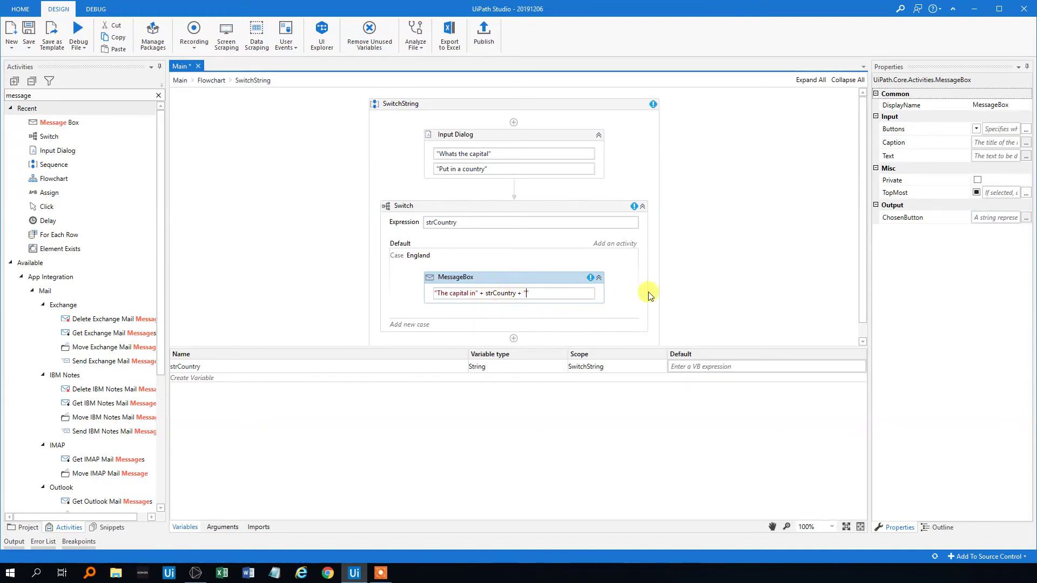
mouse_move(474, 293)
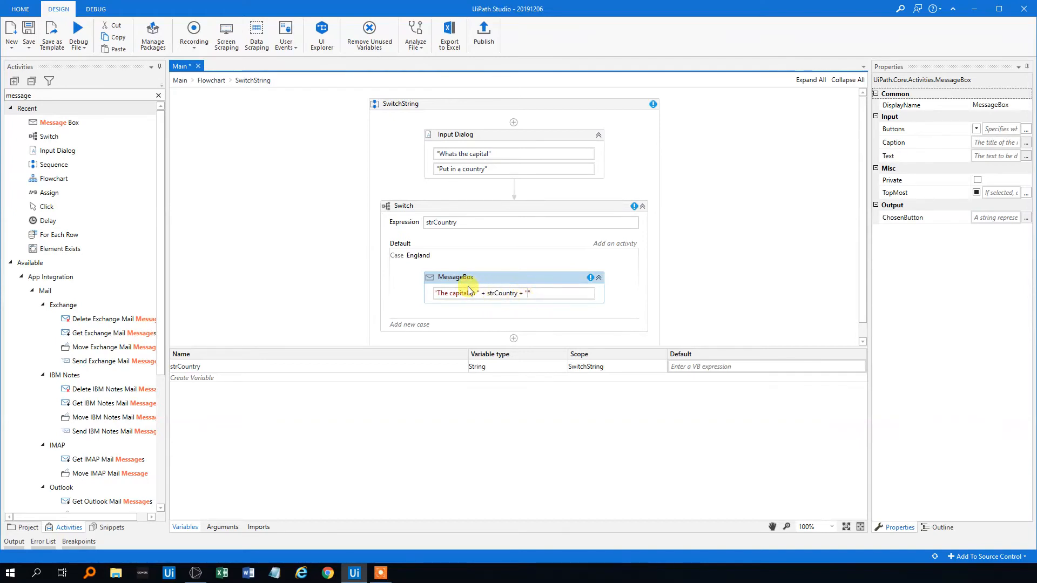
mouse_move(640, 292)
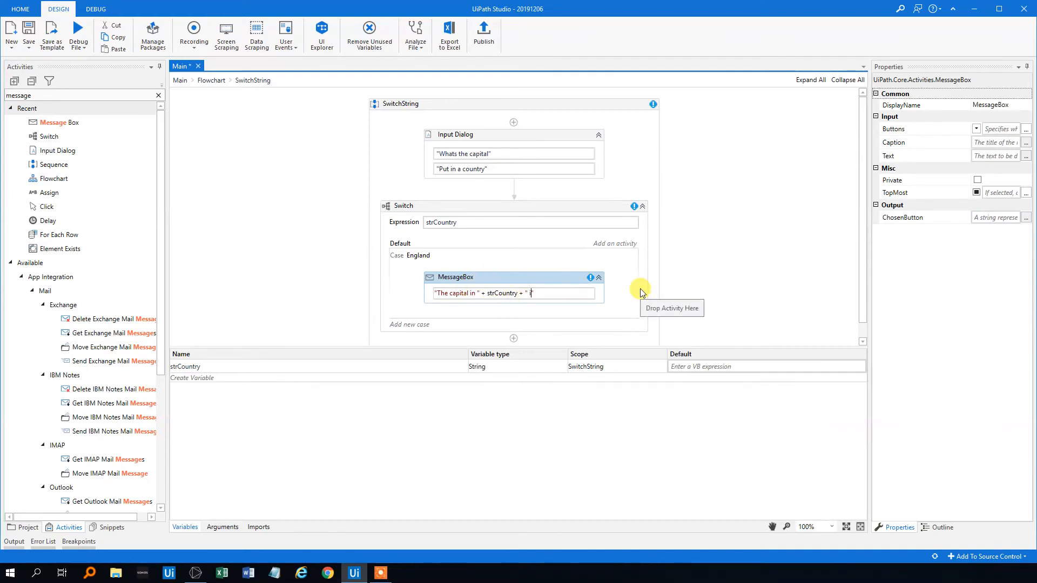
text(is Lon)
text(Denmark)
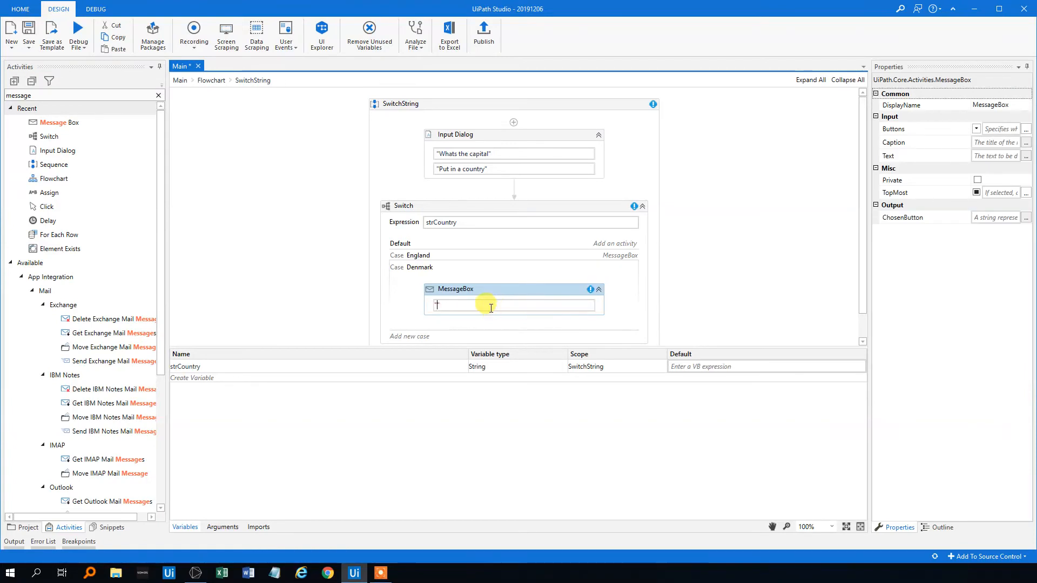
Enter "The capital in " + strCountry + " is Copenhagen" in the Denmark message box
text("The capital in " + strCountry + ")
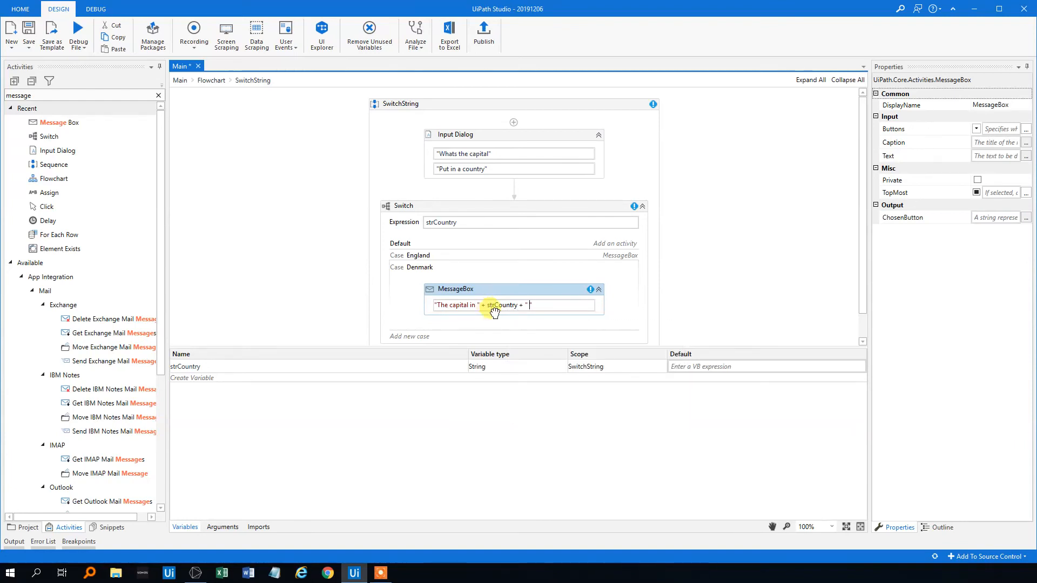
text(is Copen)
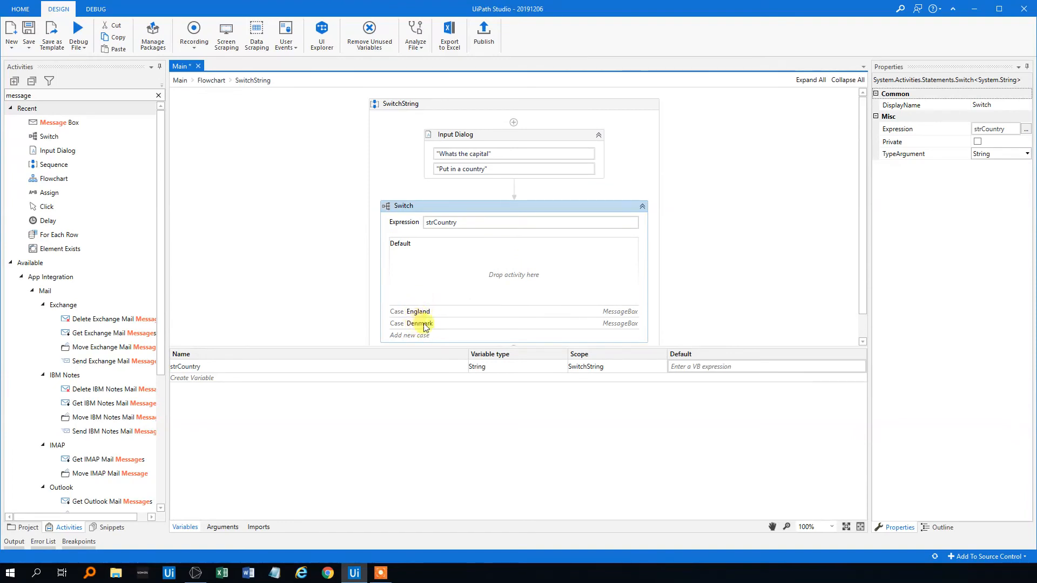
mouse_move(445, 257)
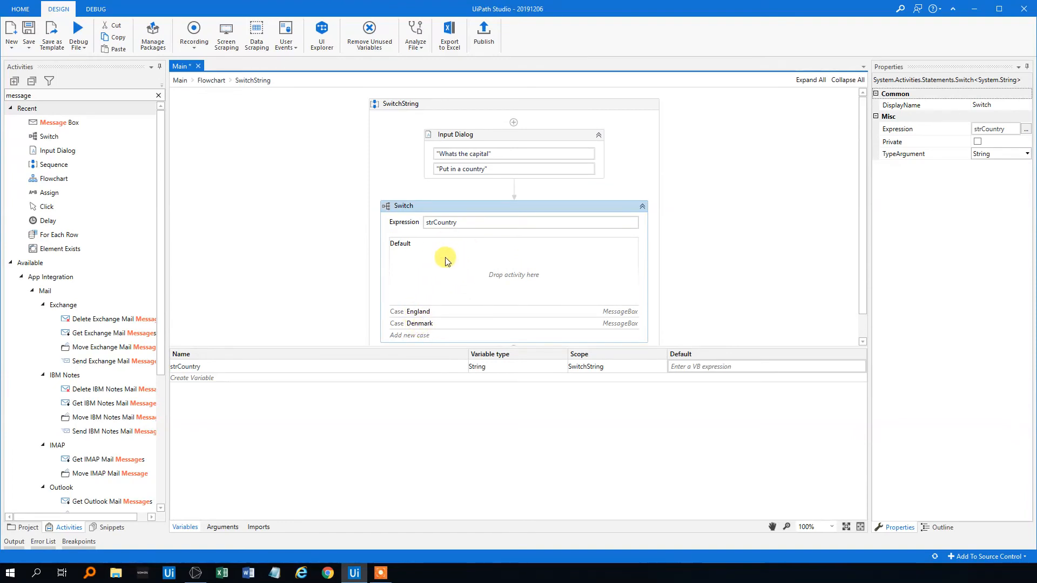
mouse_move(57, 123)
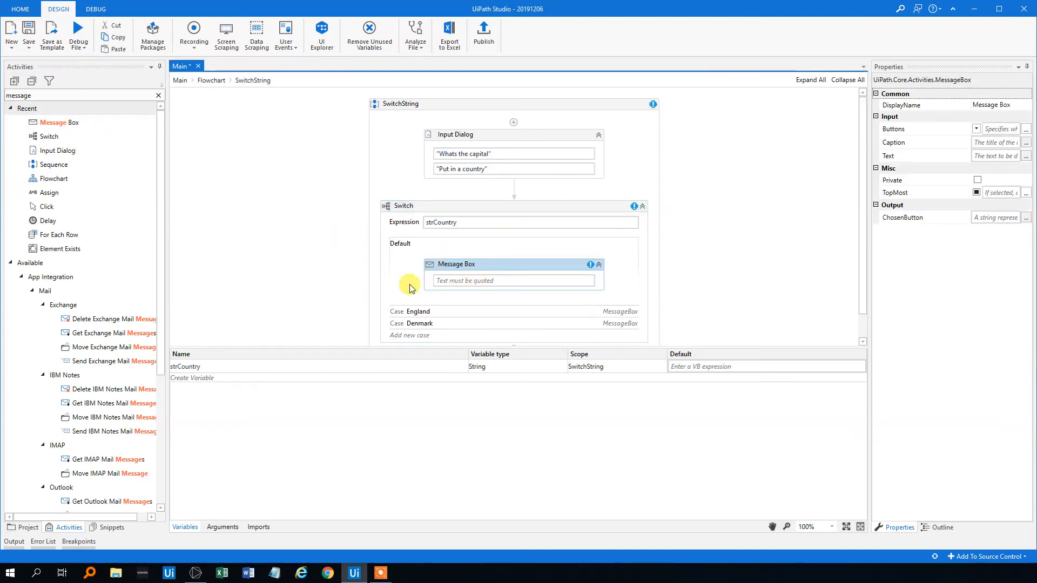
Enter "I dont know what the capital in " + strCountry + " is" as the Default message
click(513, 280)
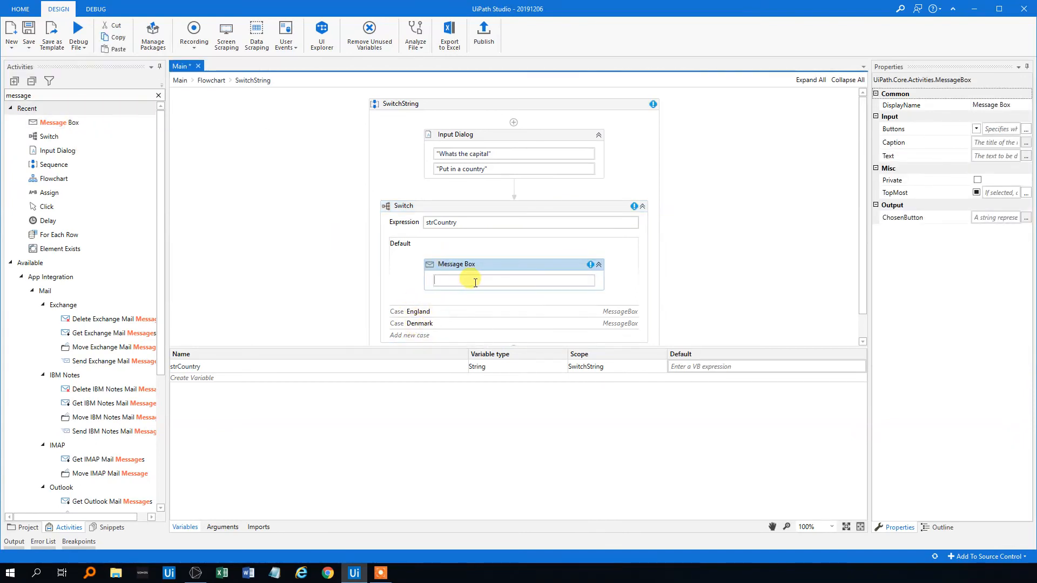
text("I dont")
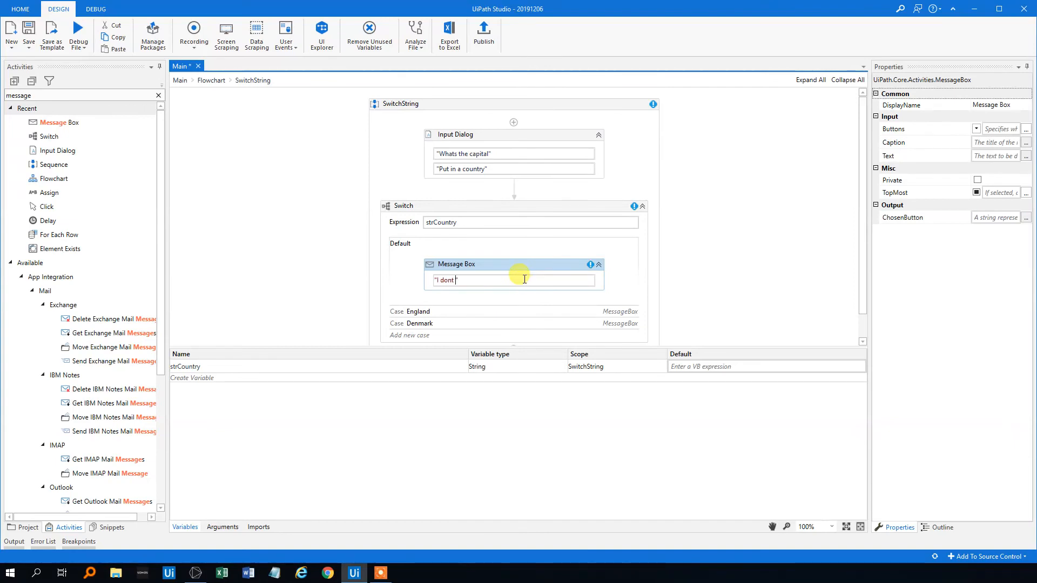
text(know what the capital is)
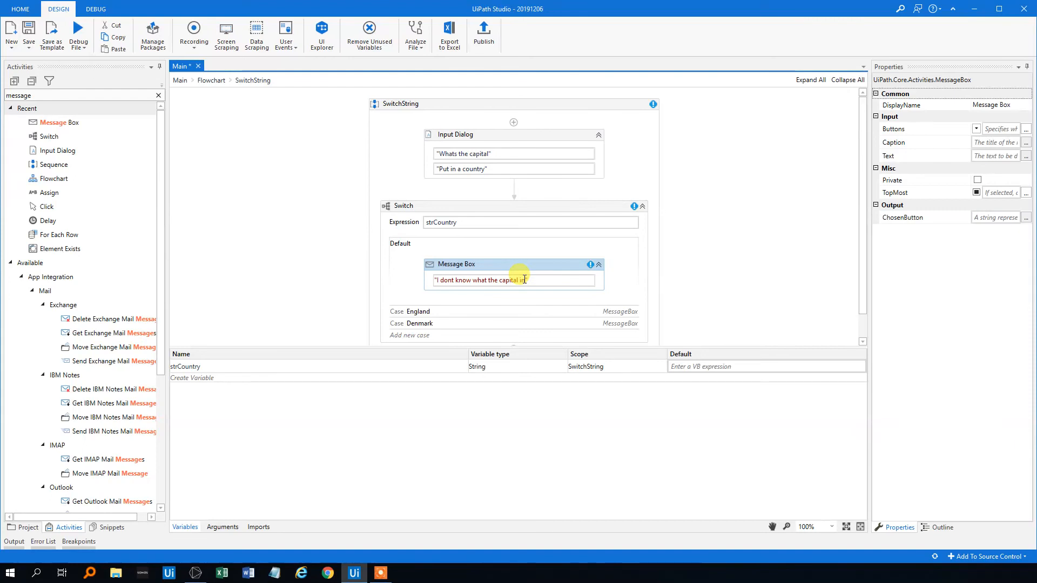
click(523, 279)
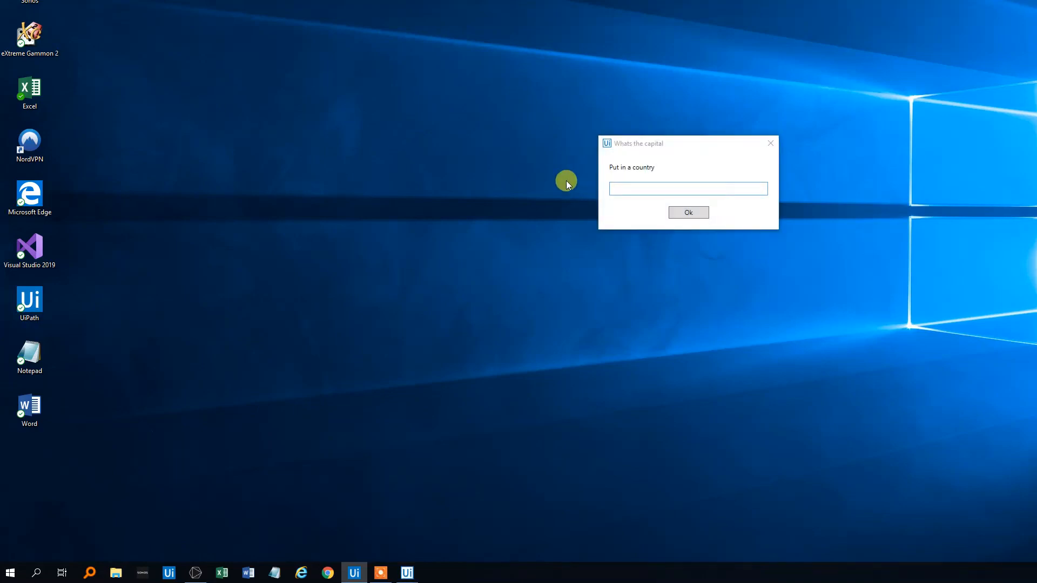
Submit Denmark in the running dialog and dismiss the Copenhagen capital message
text(DEnm)
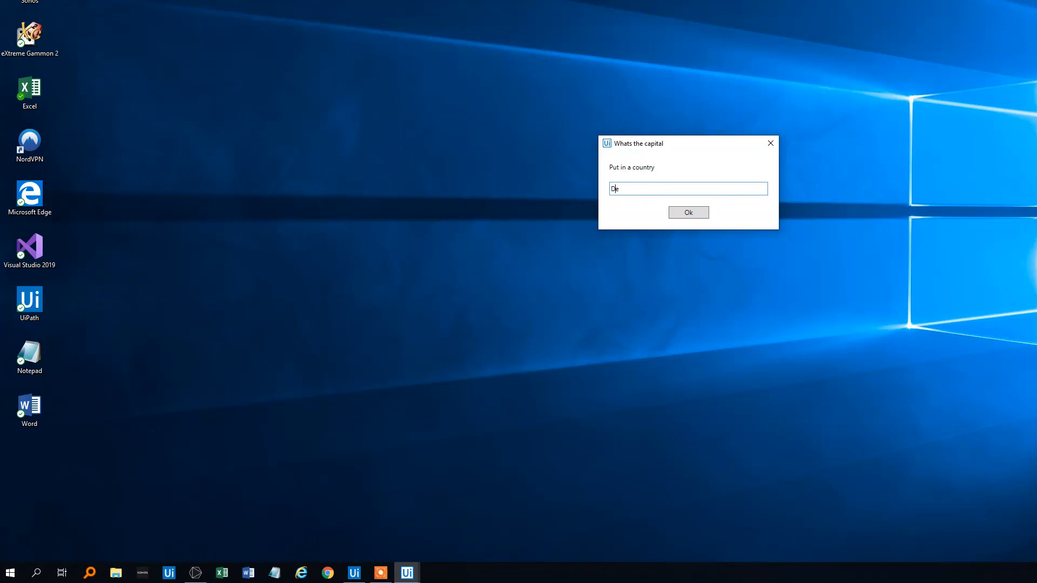
click(687, 212)
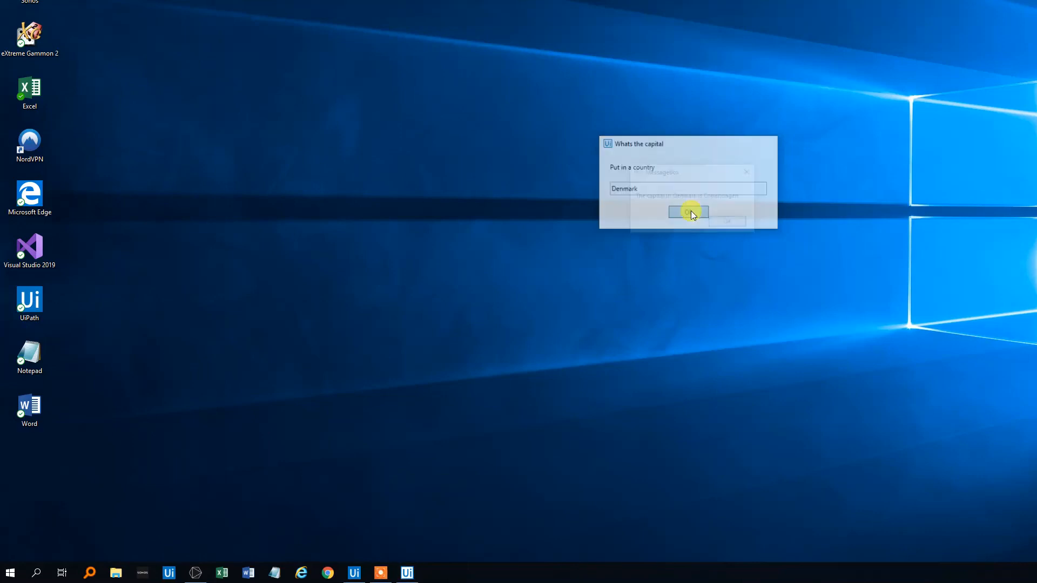
click(687, 212)
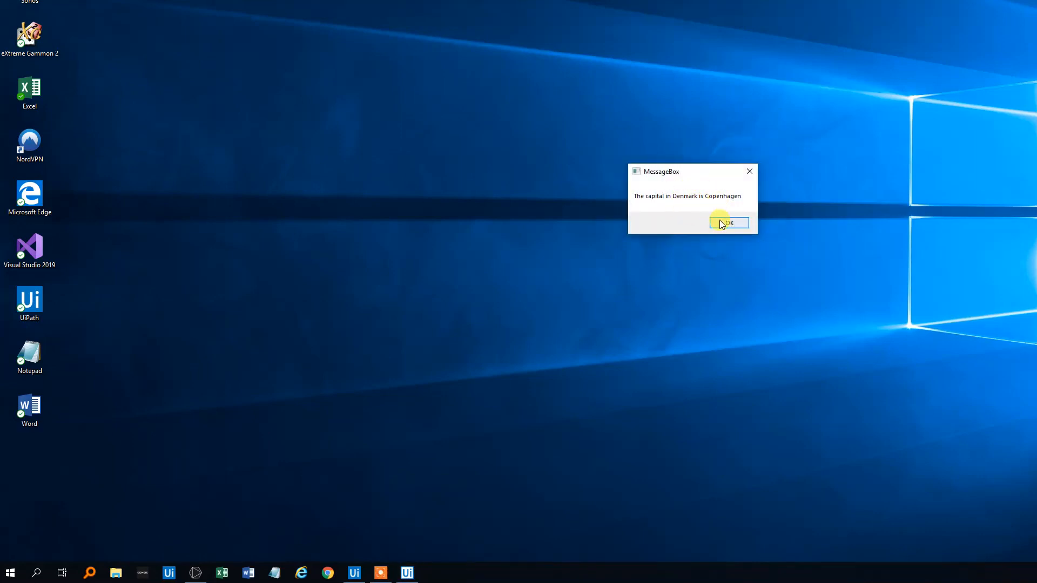
click(728, 221)
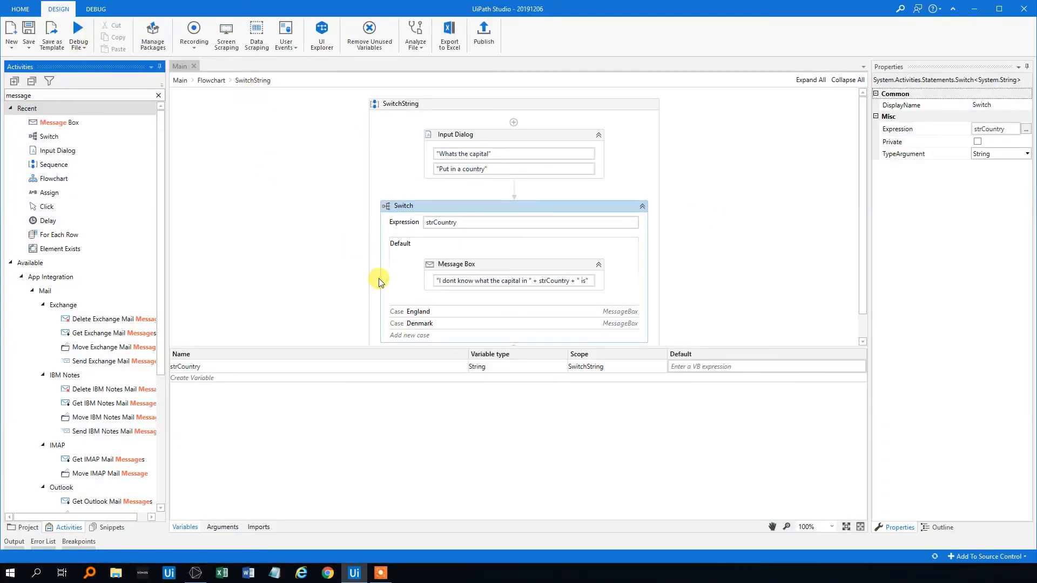
mouse_move(88, 66)
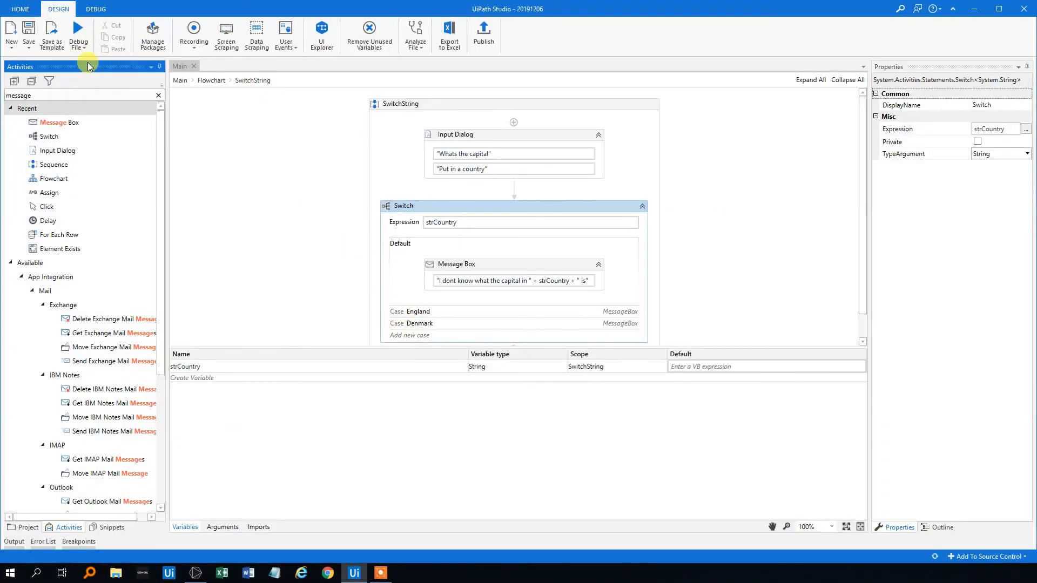
Rerun the workflow with USA and dismiss the unknown-capital default message
click(972, 9)
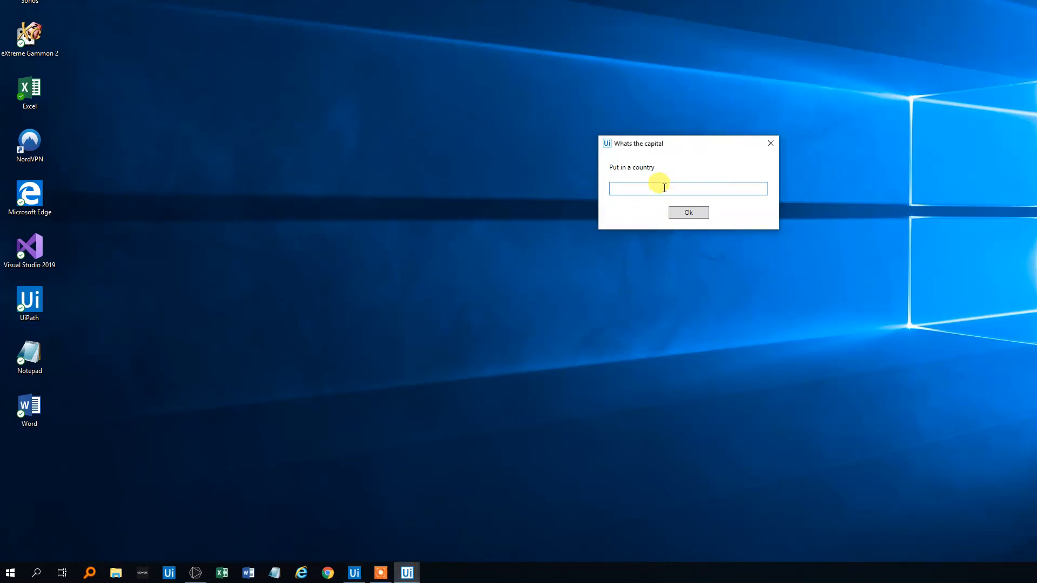
text(USA)
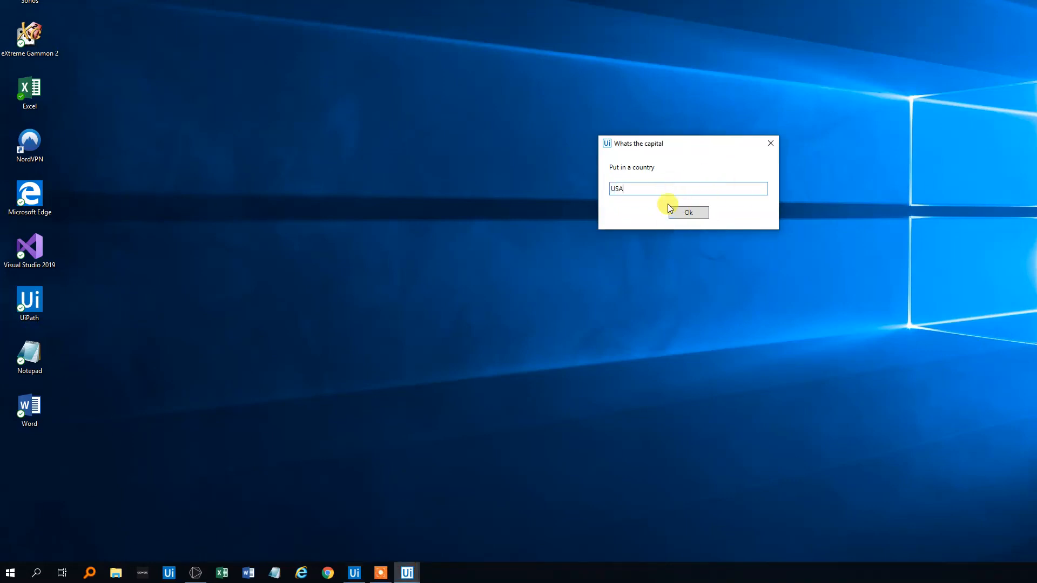
click(688, 212)
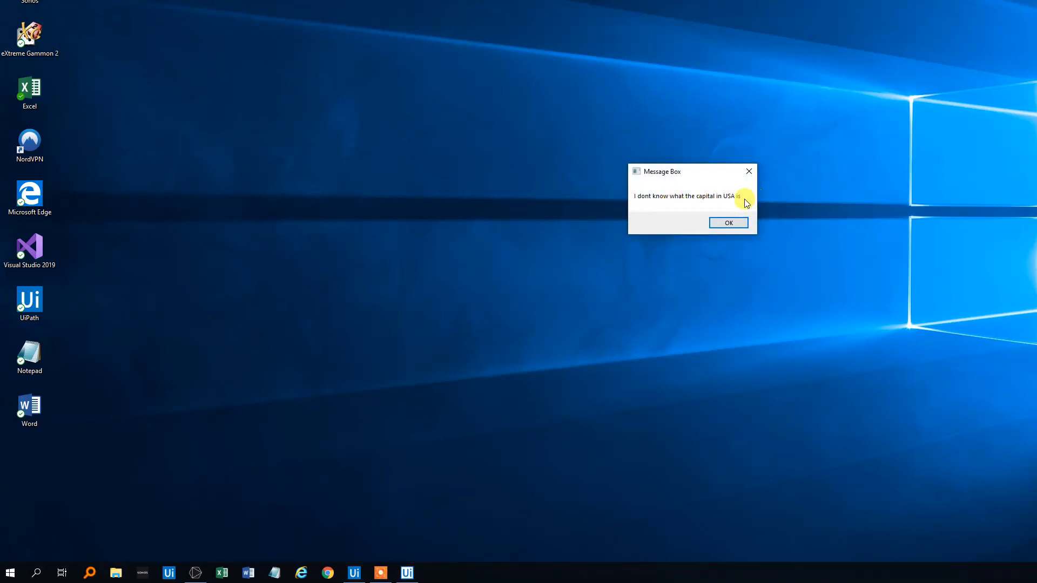
click(727, 222)
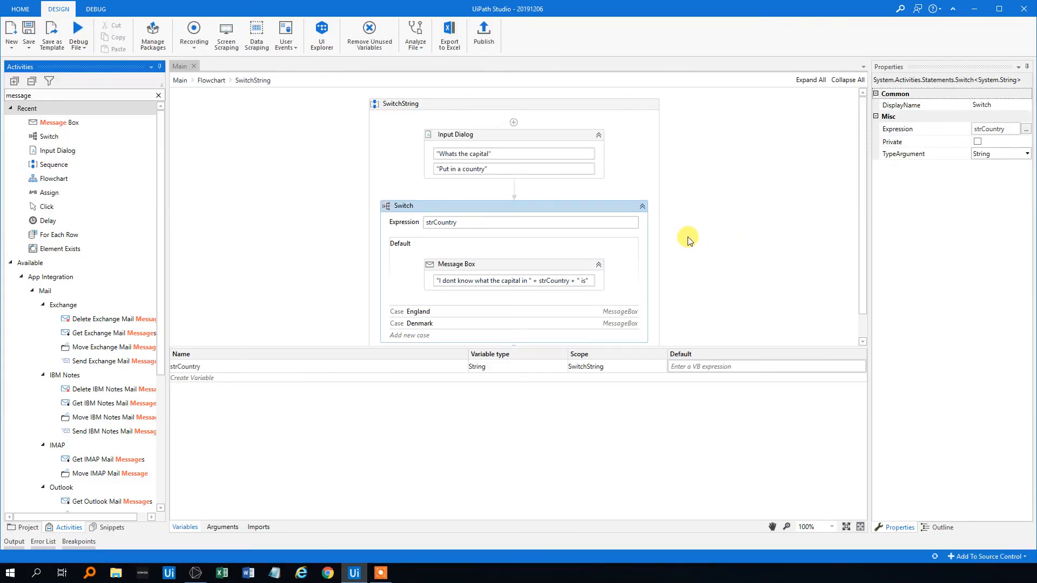
mouse_move(651, 71)
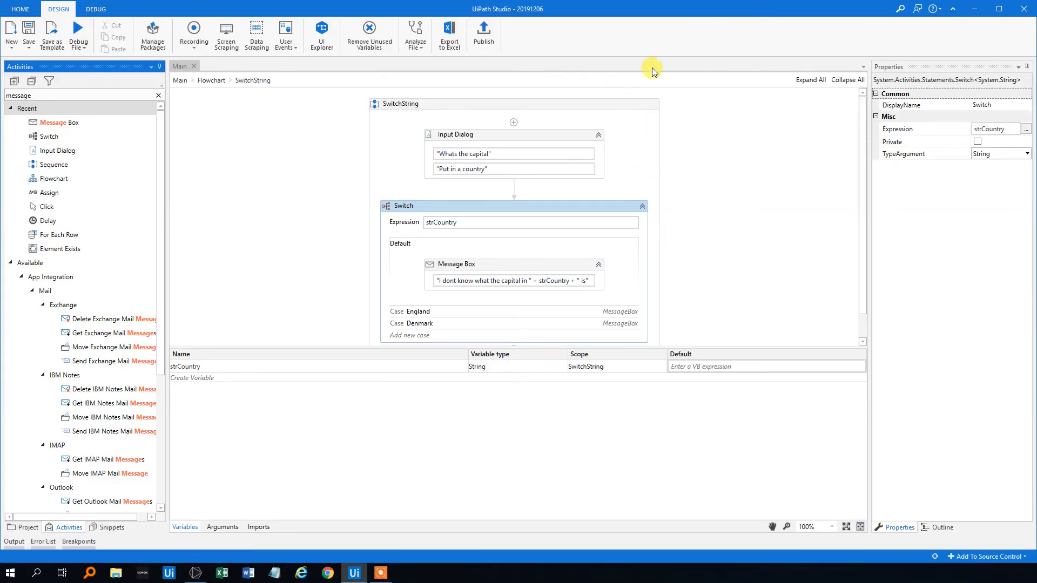